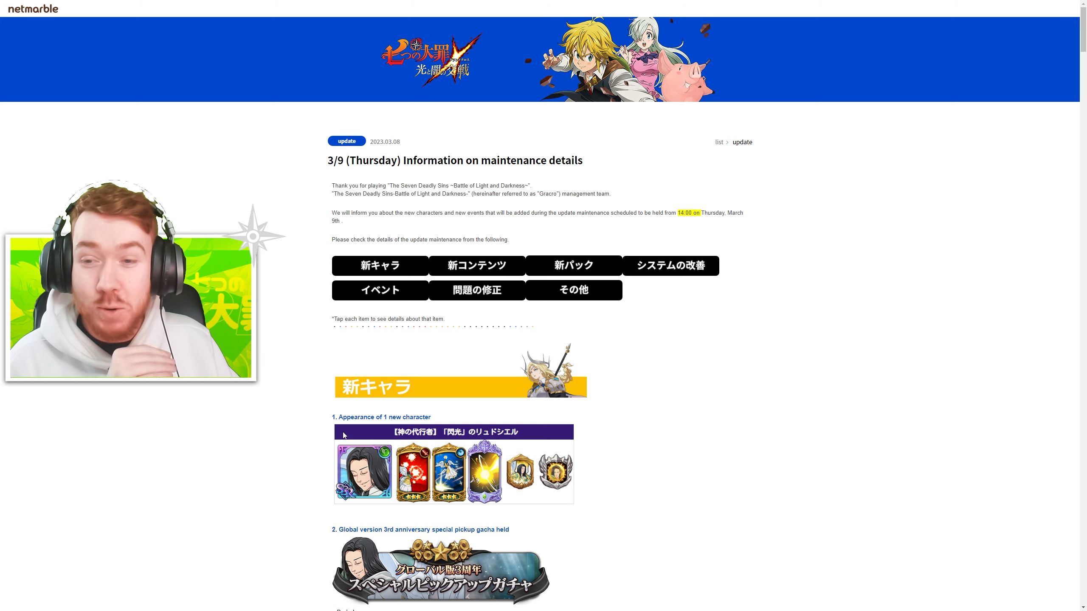
- Scroll through Ludociel of "Flash"'s skill details and the pickup gacha information in the notice
scroll("down", 3)
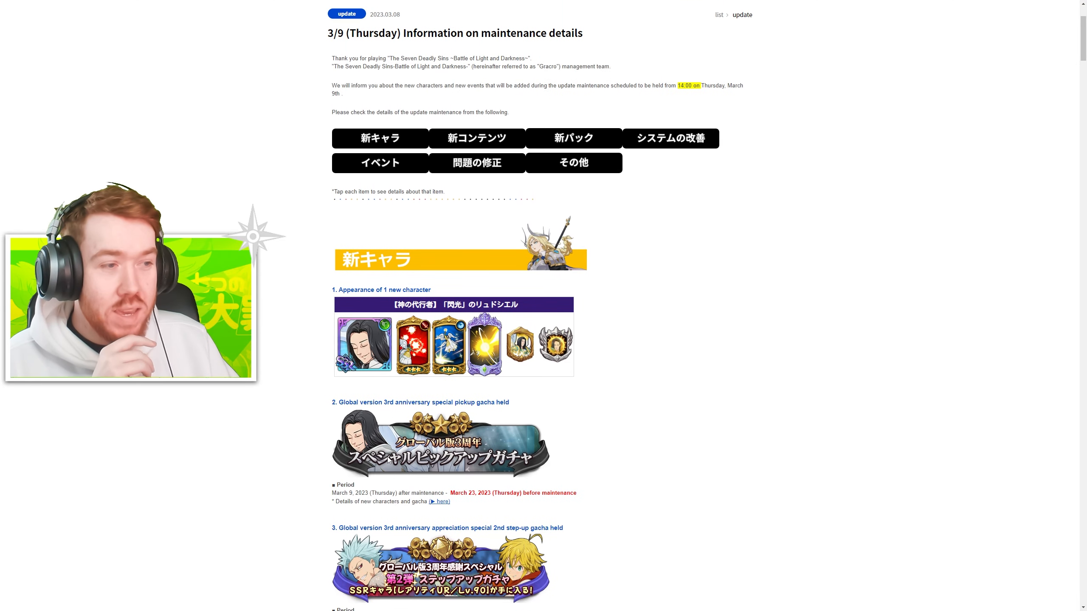
scroll("down", 3)
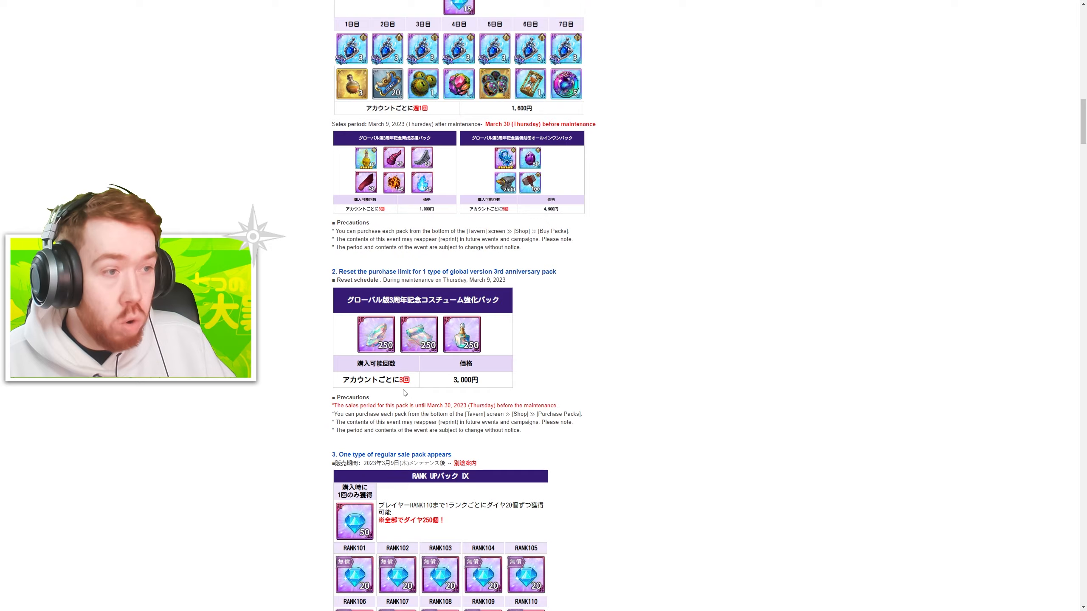
scroll("up", 3)
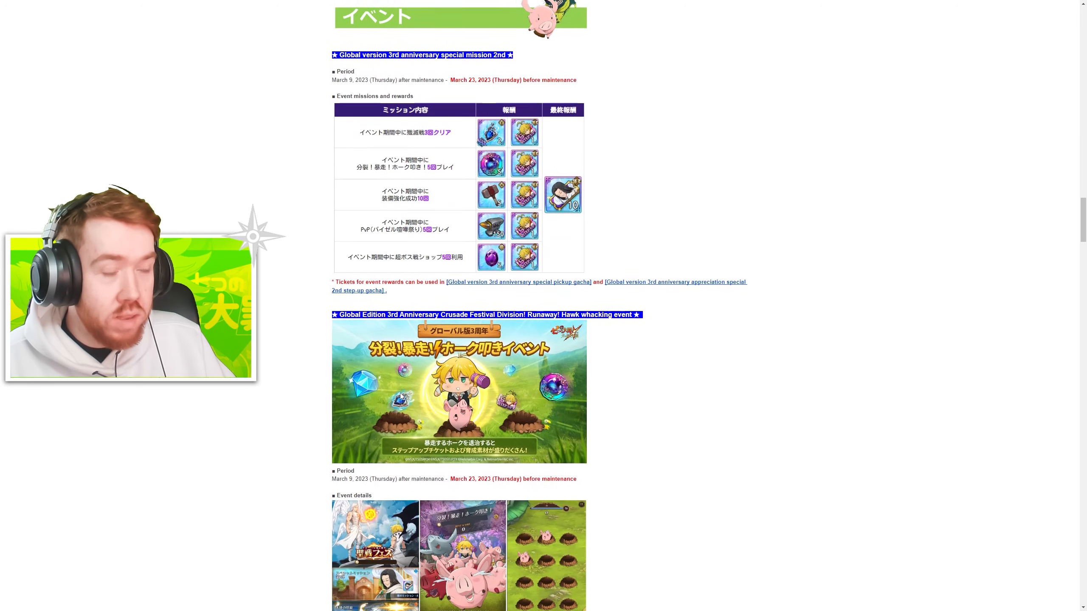
scroll("down", 3)
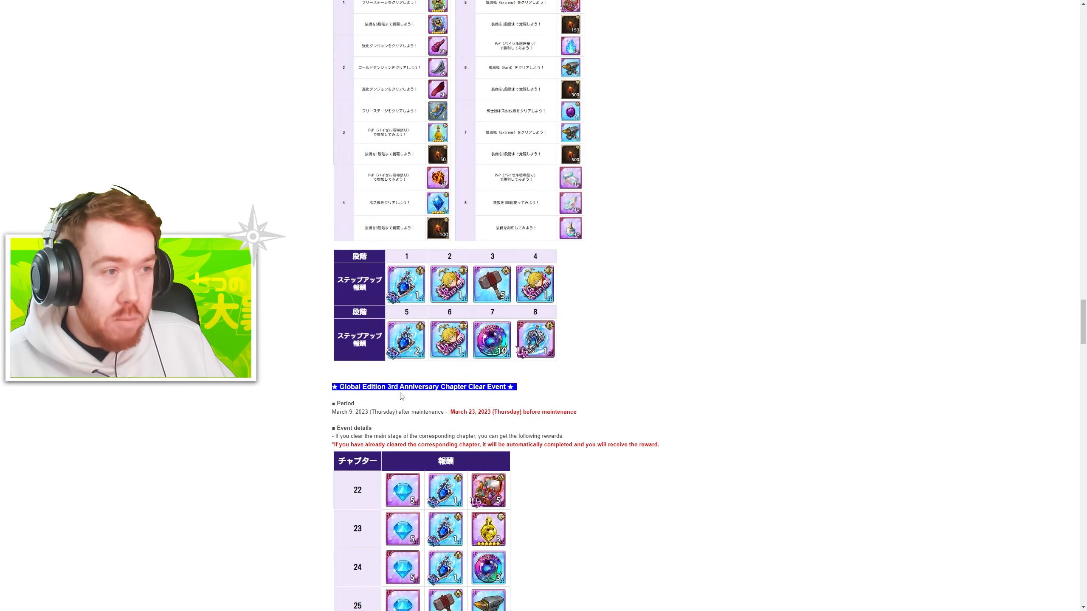
scroll("down", 3)
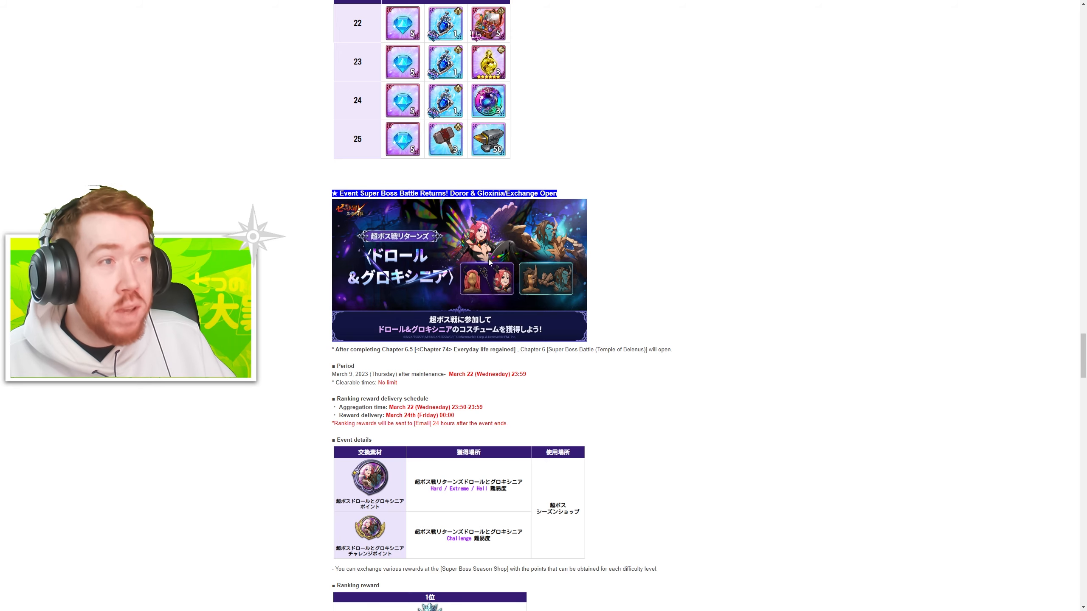
scroll("down", 3)
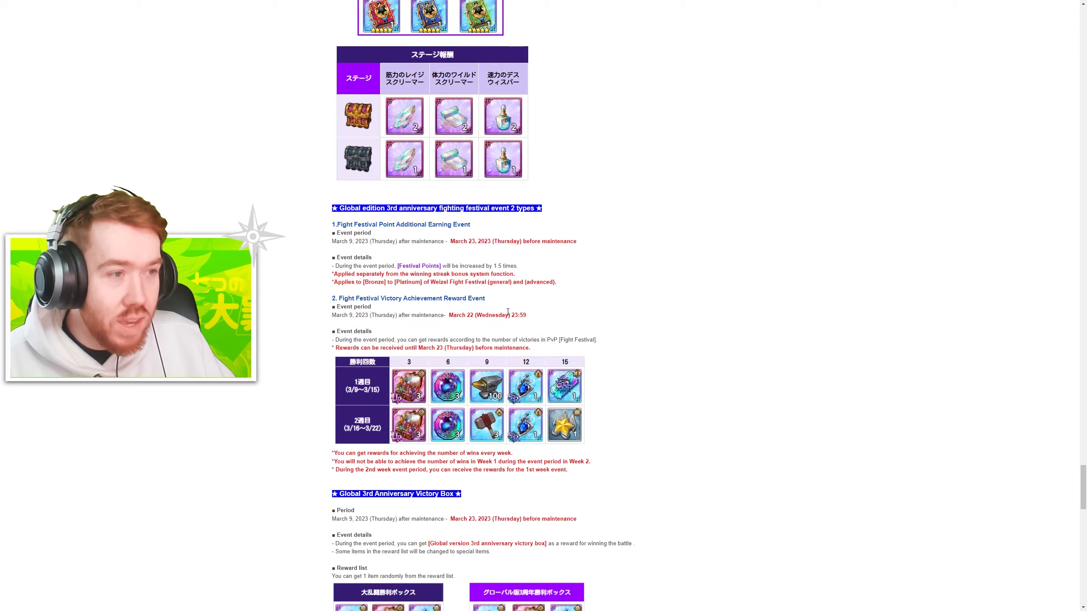
scroll("down", 3)
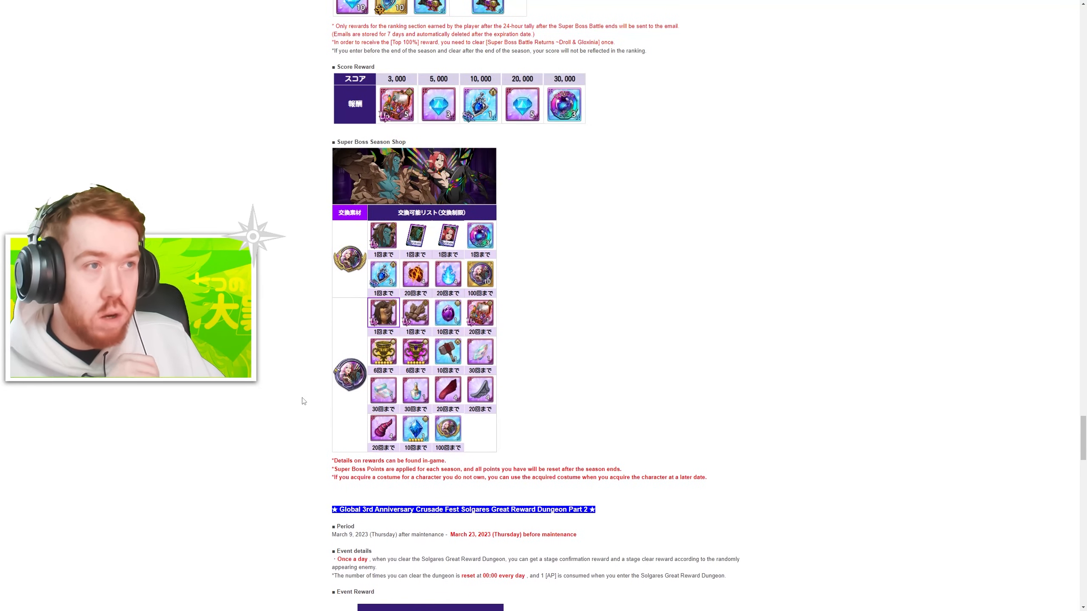
scroll("down", 3)
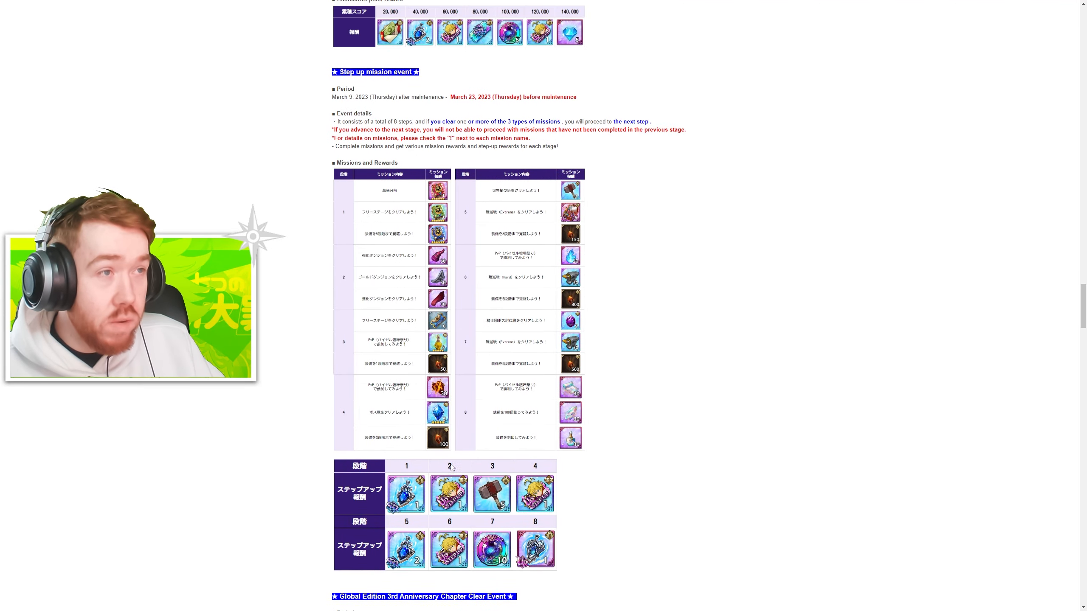
scroll("down", 3)
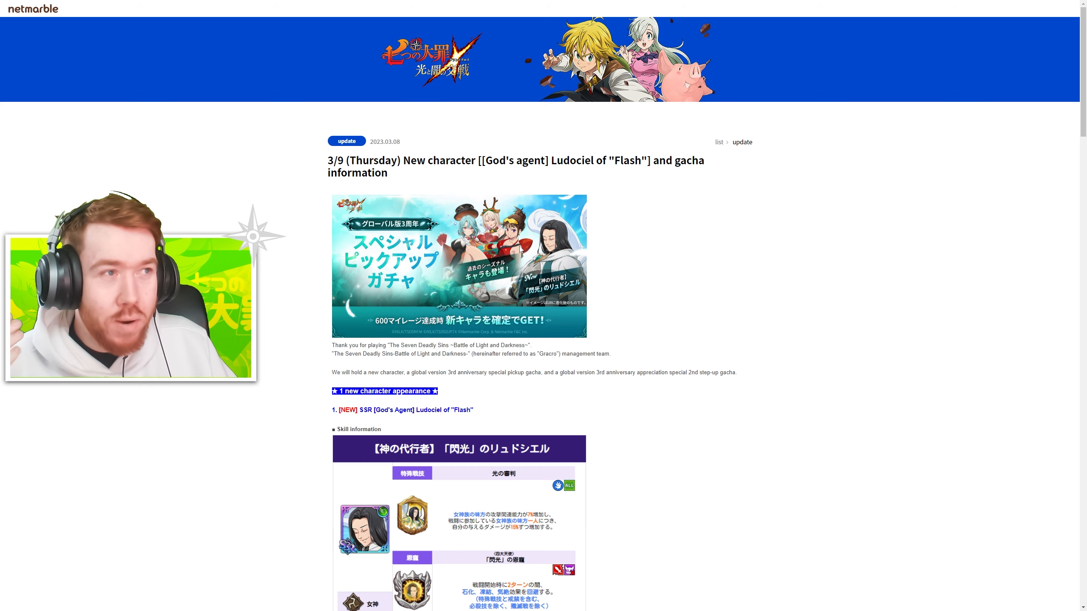
- Scroll on through the anniversary step-up gacha details to the end of the notice
scroll("down", 3)
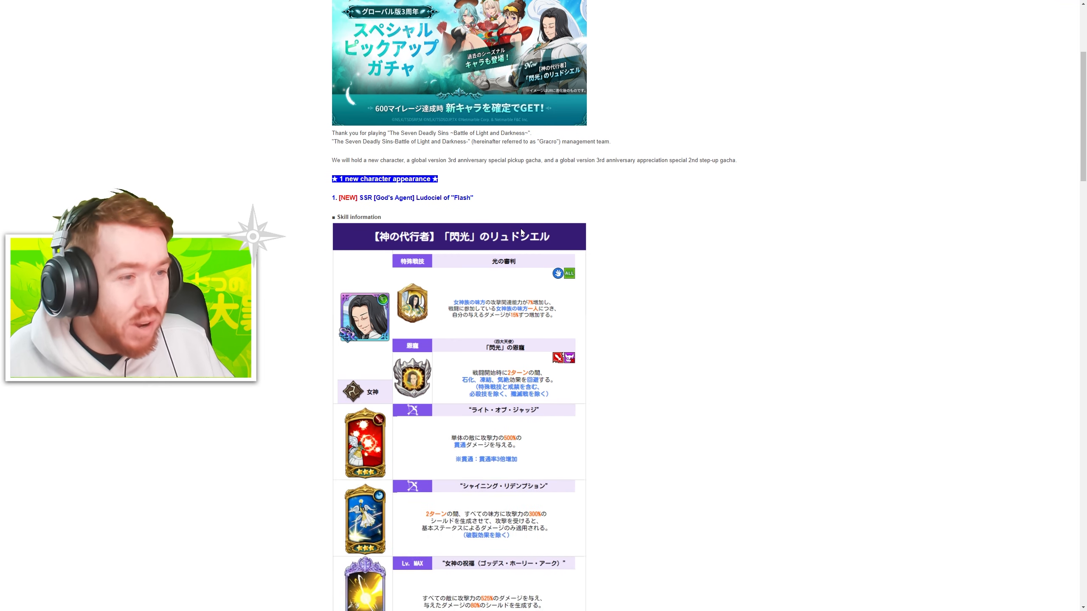
scroll("down", 3)
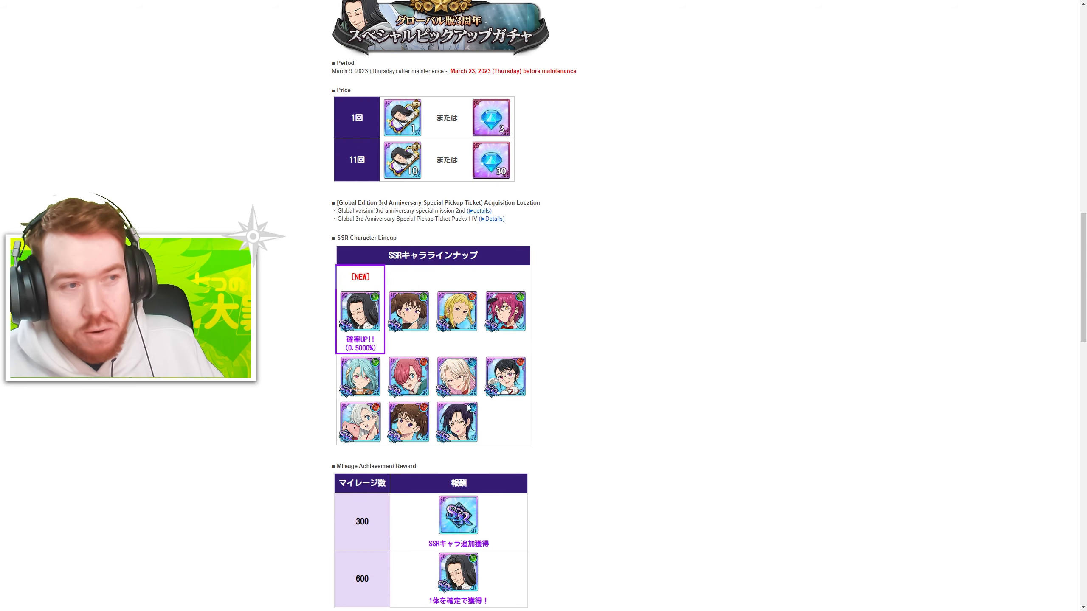
scroll("down", 3)
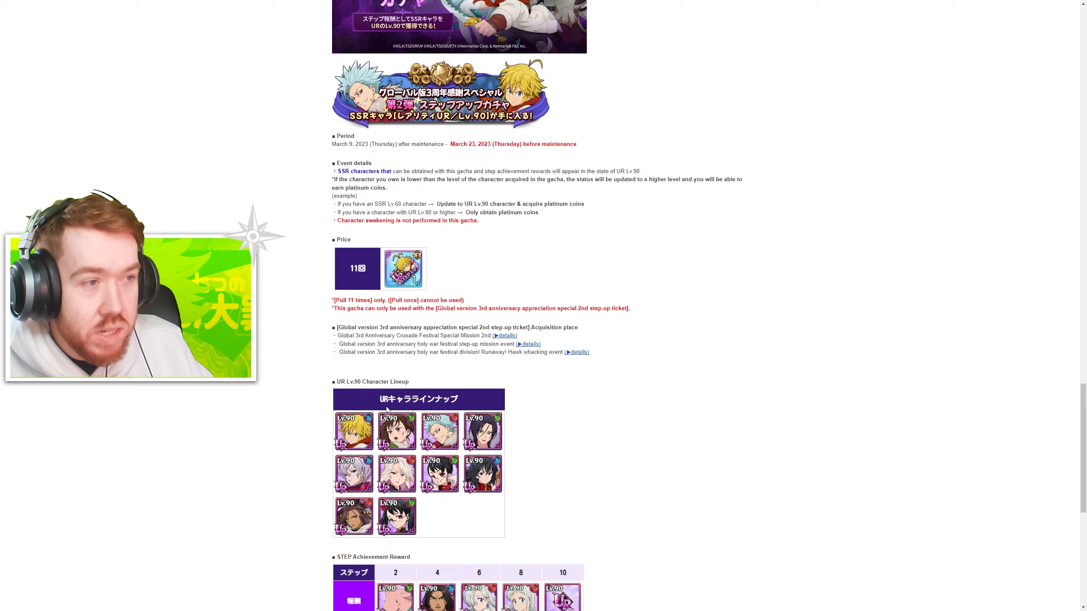
scroll("down", 3)
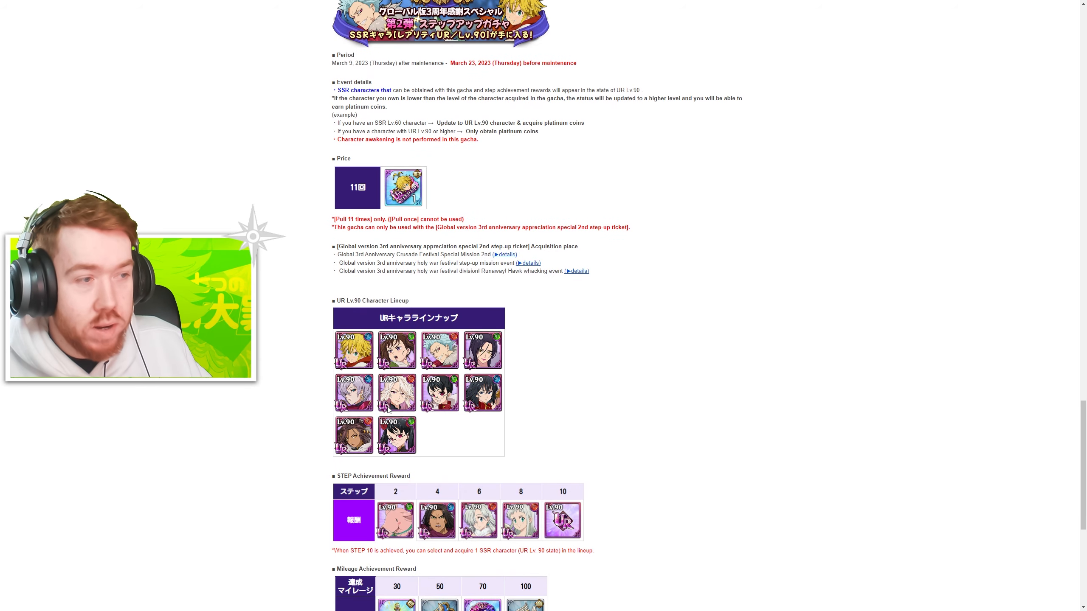
scroll("down", 3)
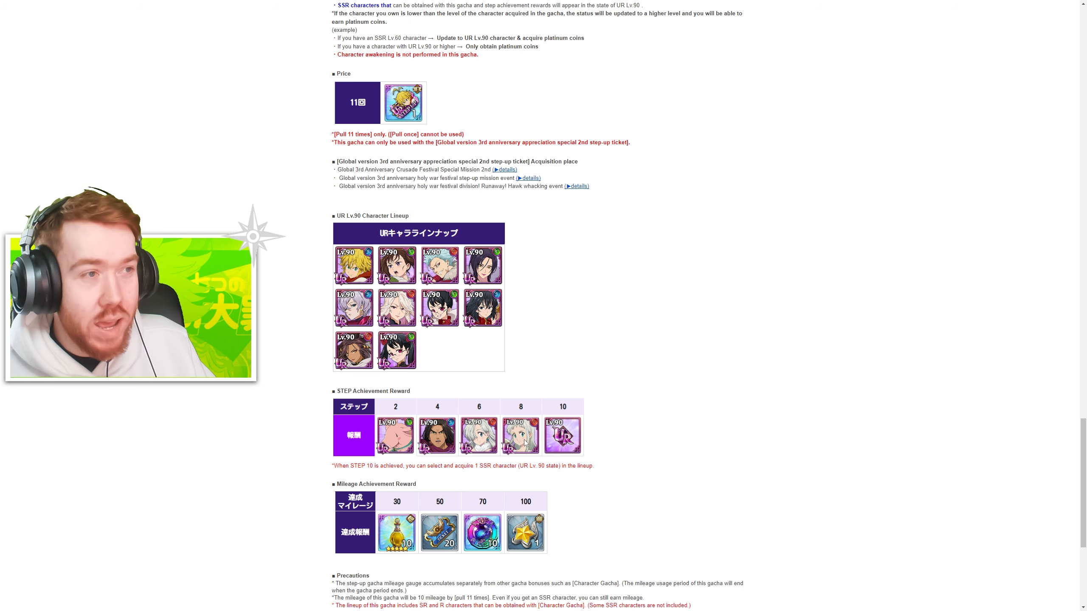
scroll("down", 3)
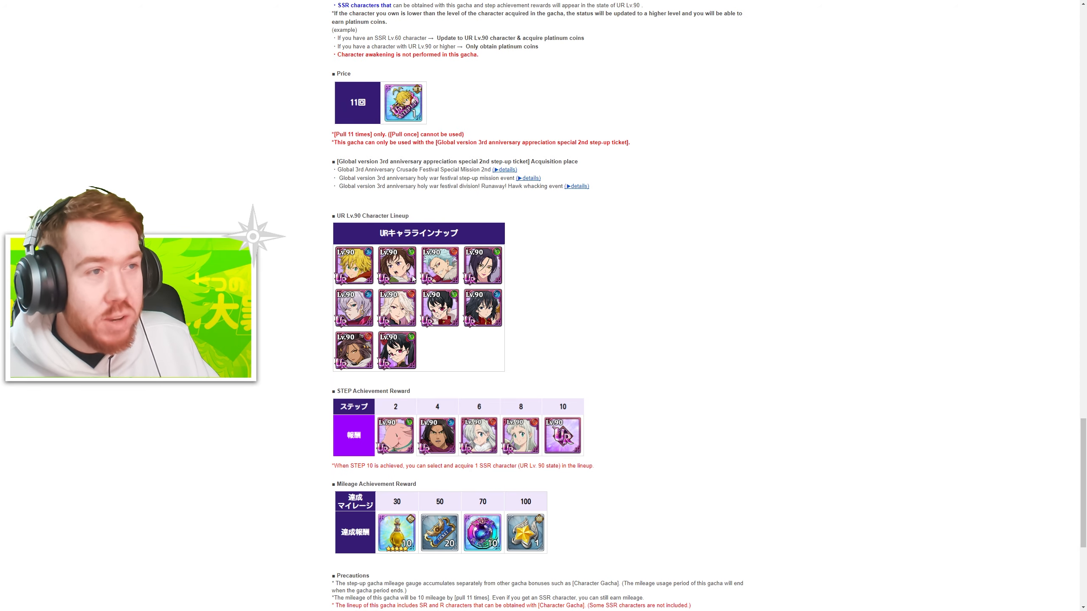
scroll("down", 3)
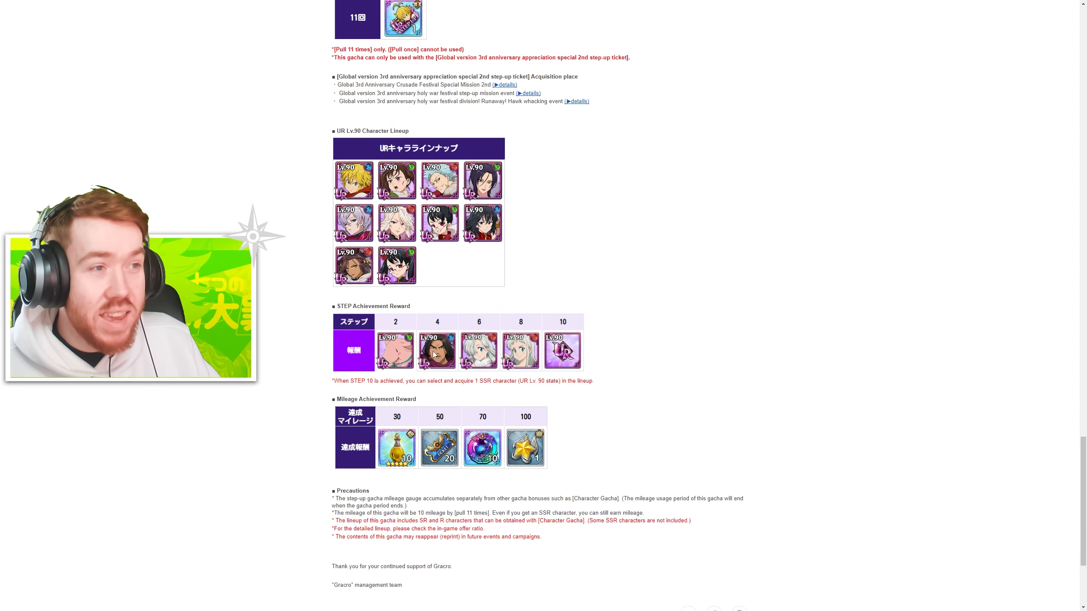
scroll("up", 3)
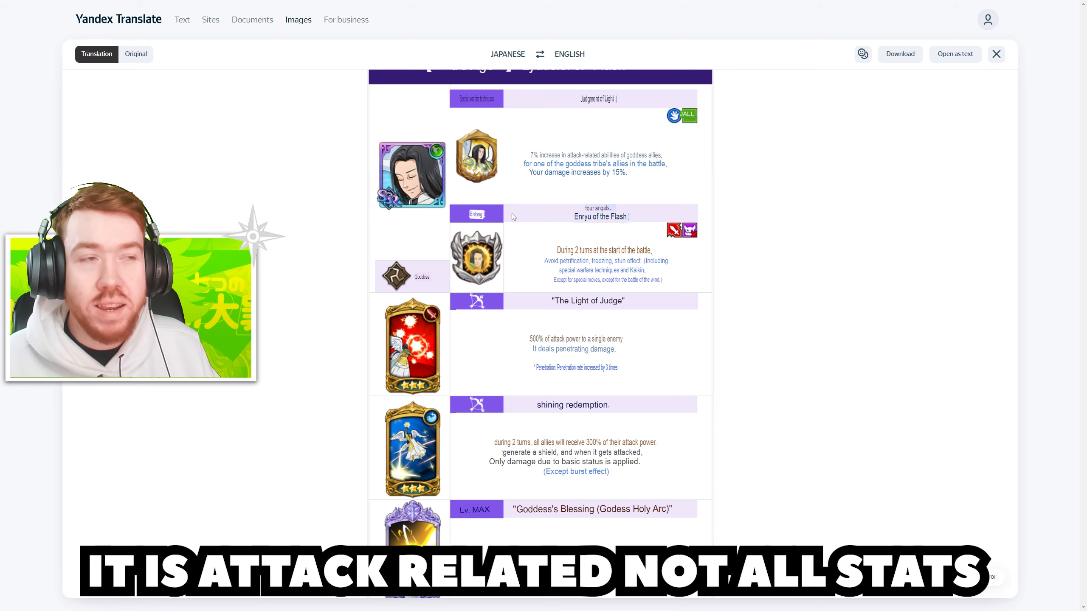
mouse_move(507, 238)
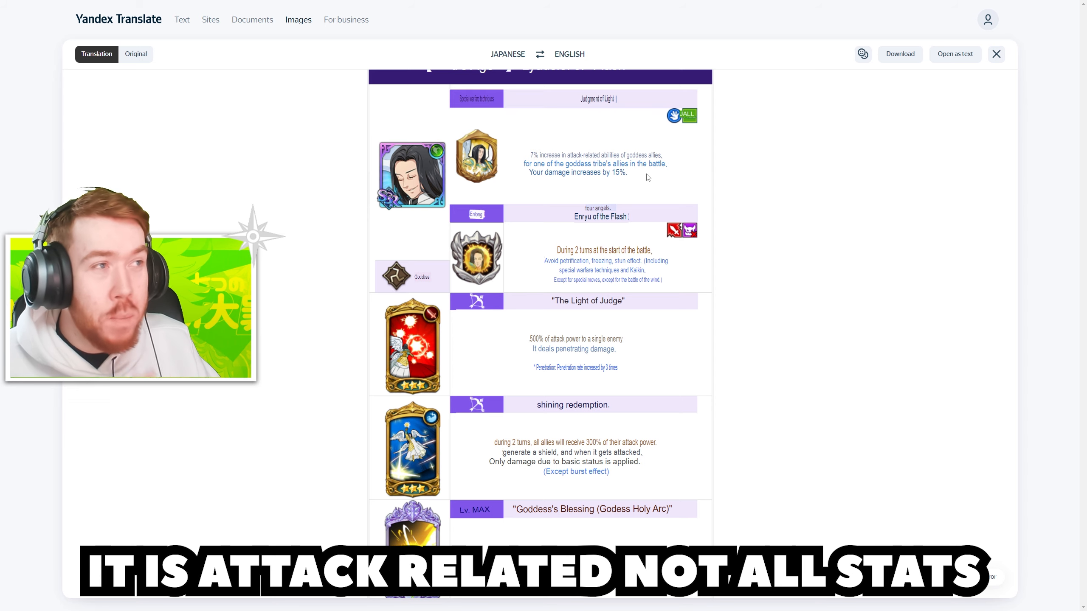
mouse_move(641, 187)
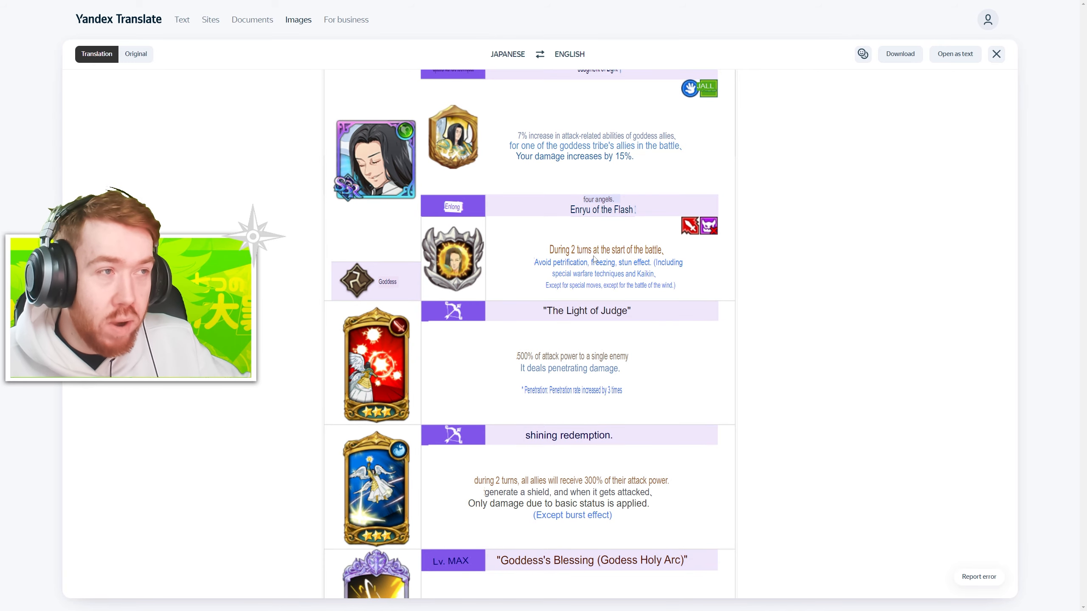
- Scroll through the English-translated Ludociel skill chart down to the Lv. MAX Goddess's Blessing ultimate
scroll("down", 3)
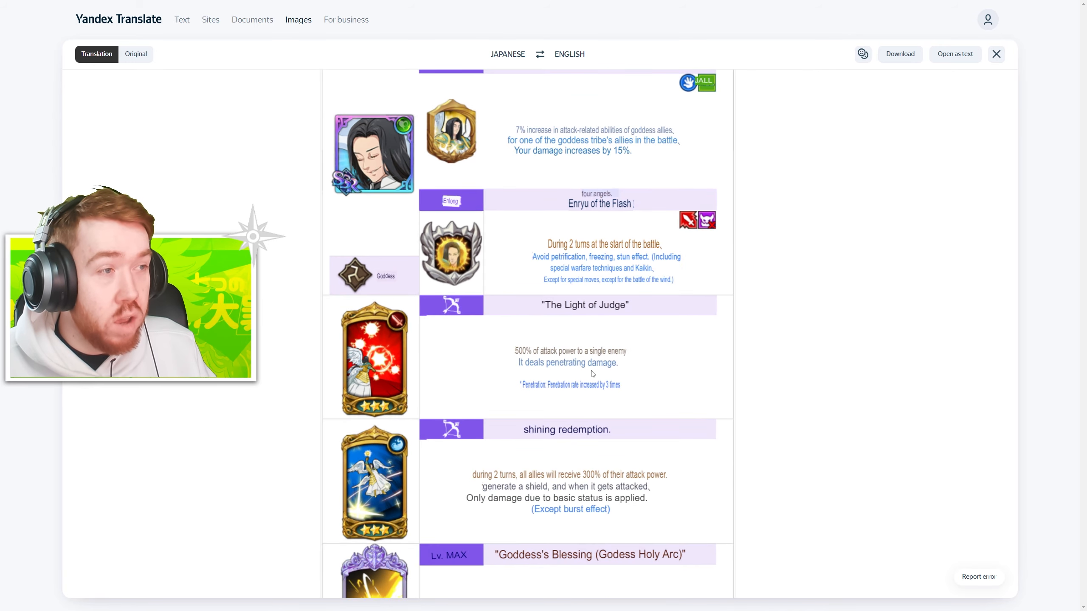
scroll("down", 3)
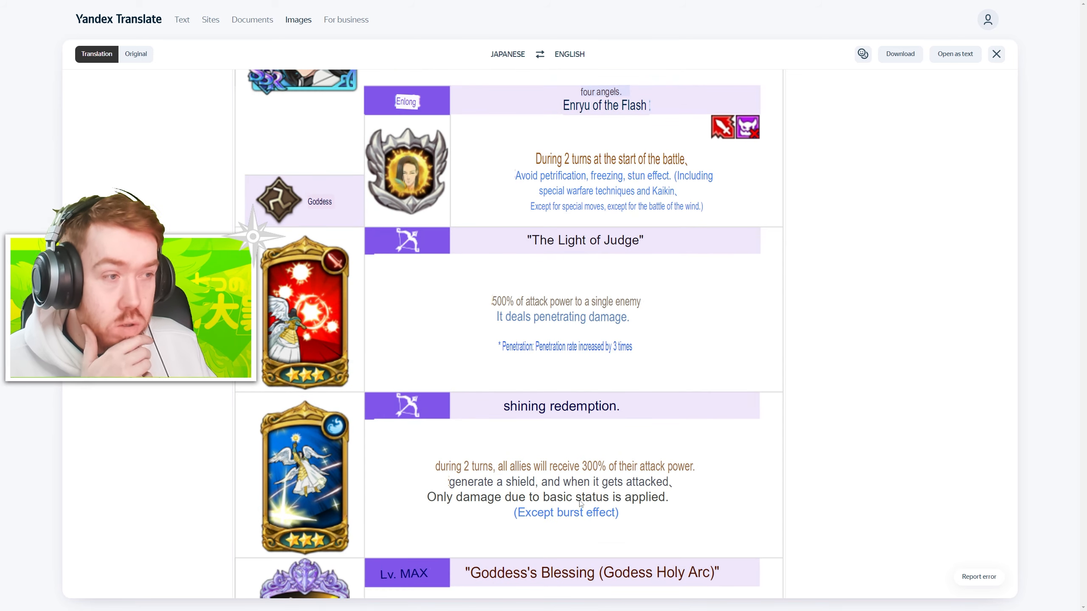
scroll("down", 3)
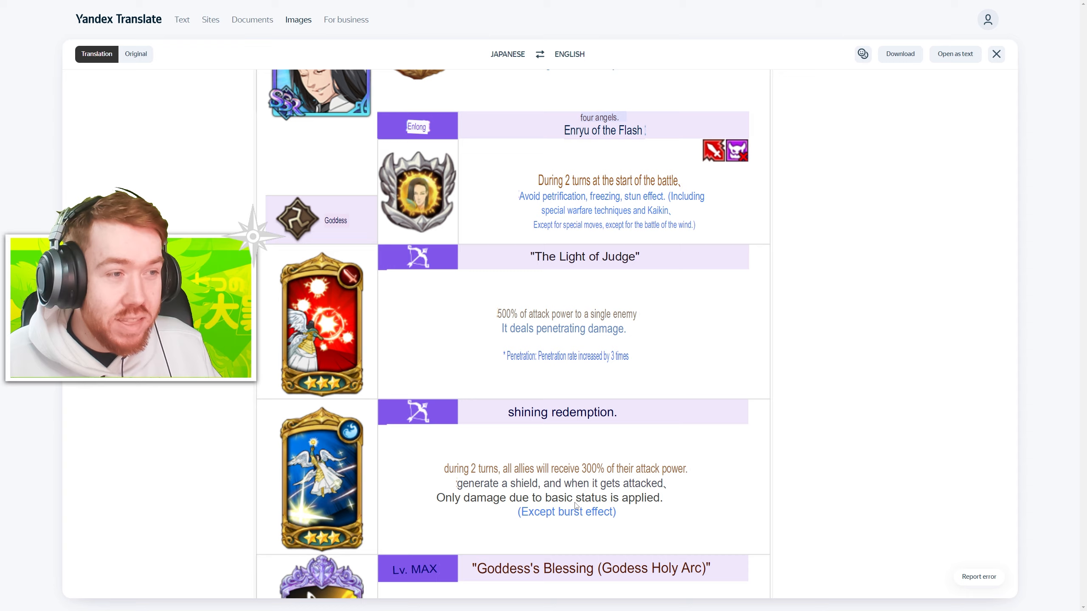
scroll("down", 3)
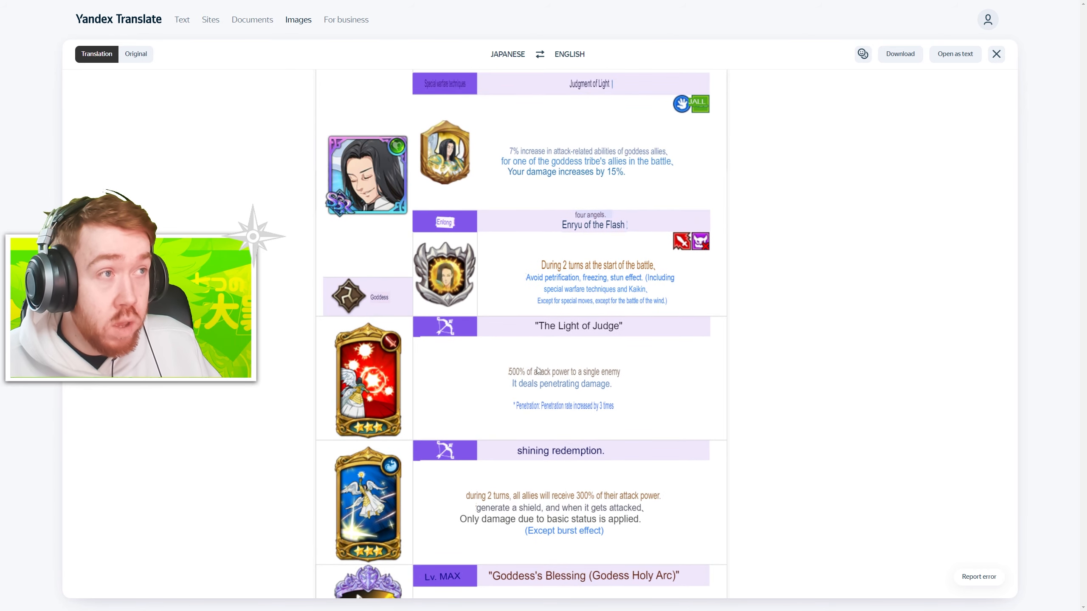
scroll("down", 3)
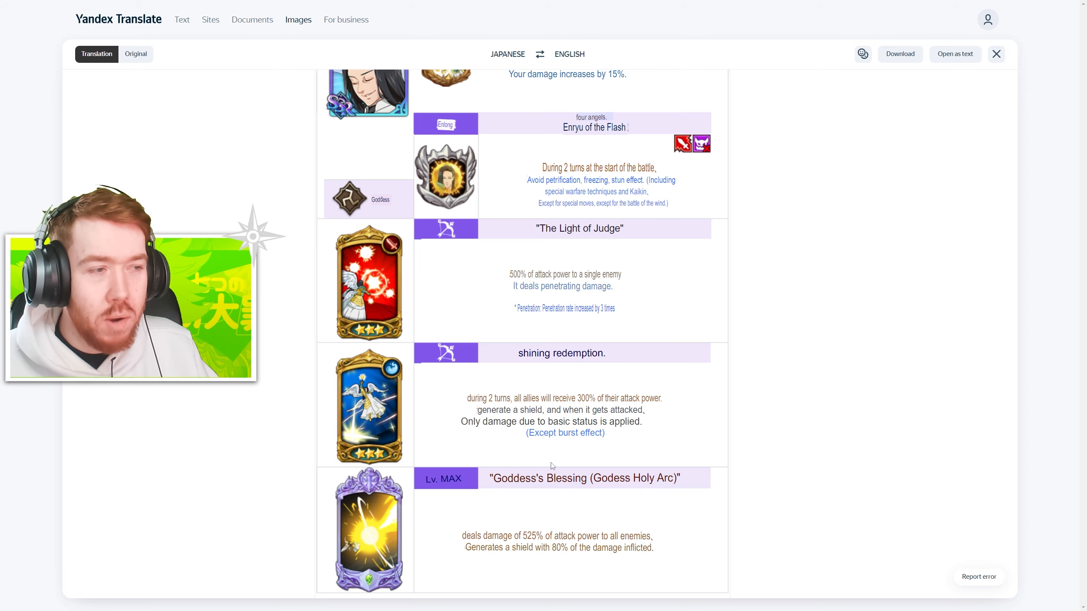
scroll("down", 3)
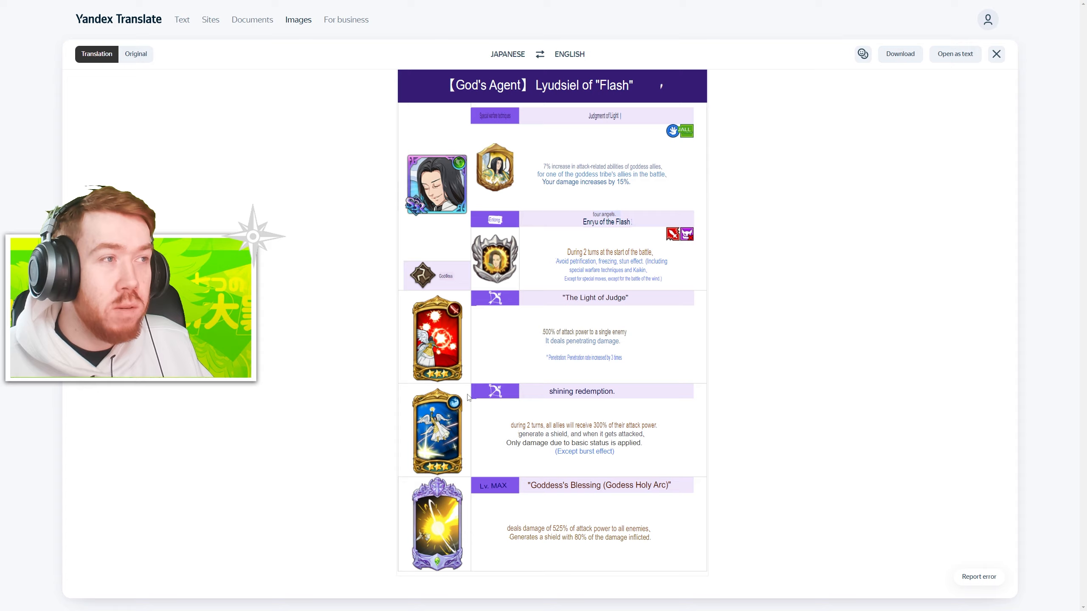
scroll("down", 3)
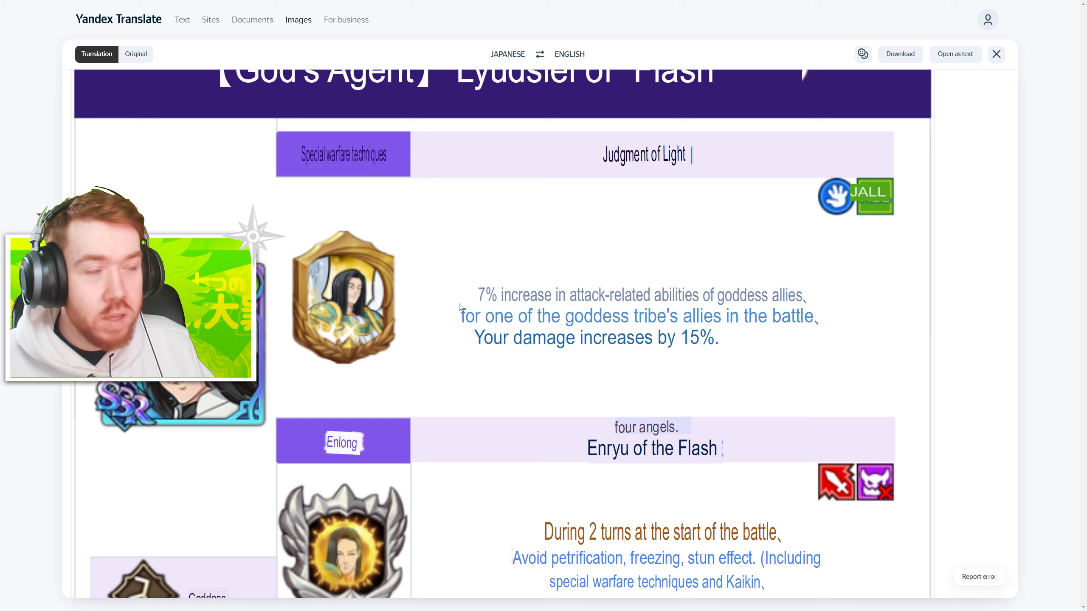
scroll("down", 3)
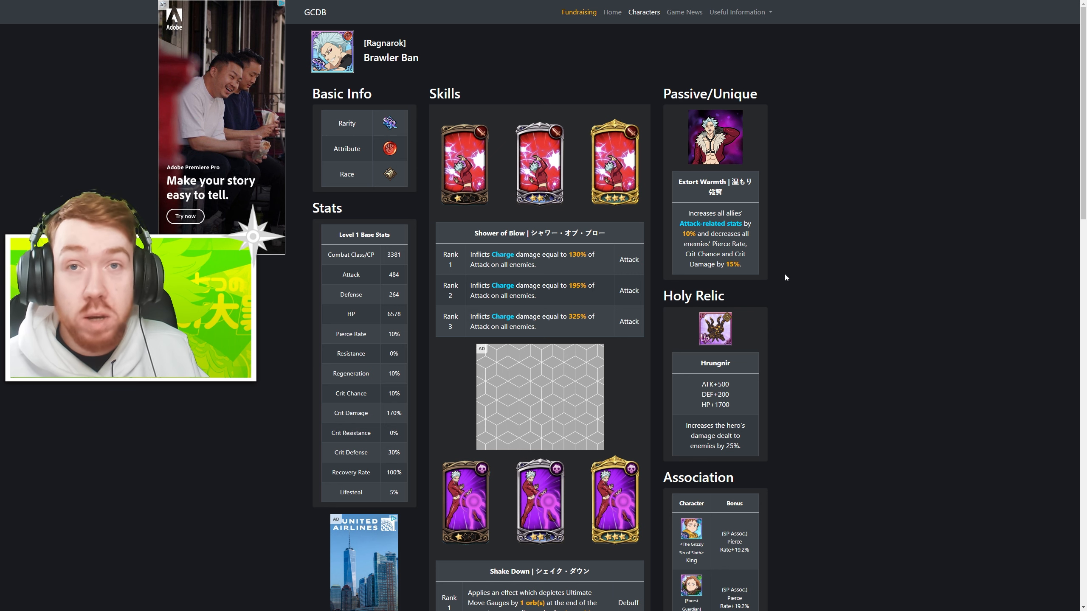
mouse_move(32, 407)
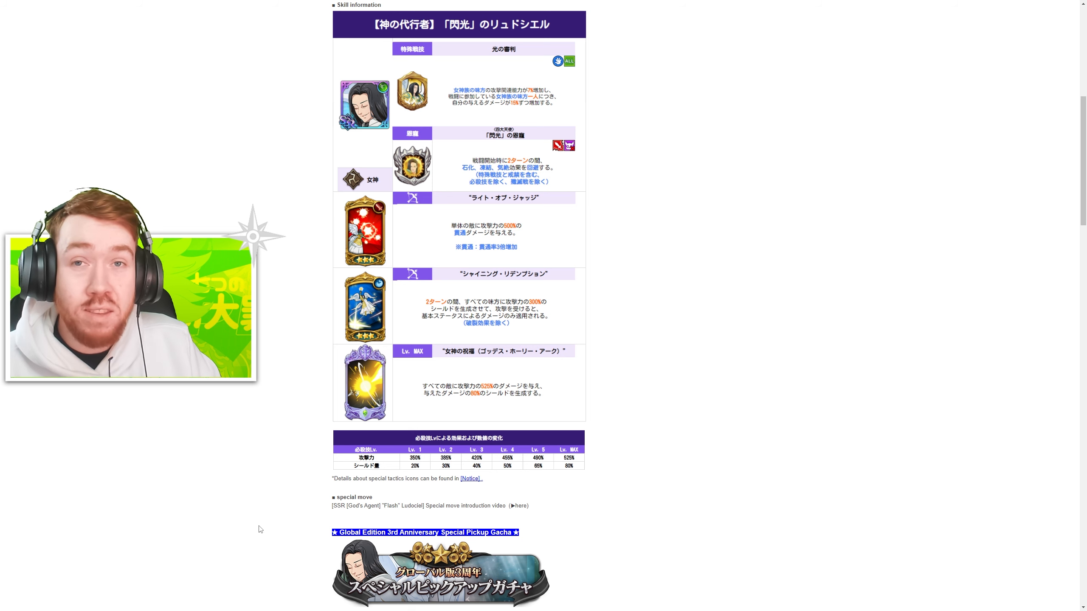
- Scroll down past the Japanese skill chart to the Global Edition 3rd Anniversary gacha details
scroll("down", 3)
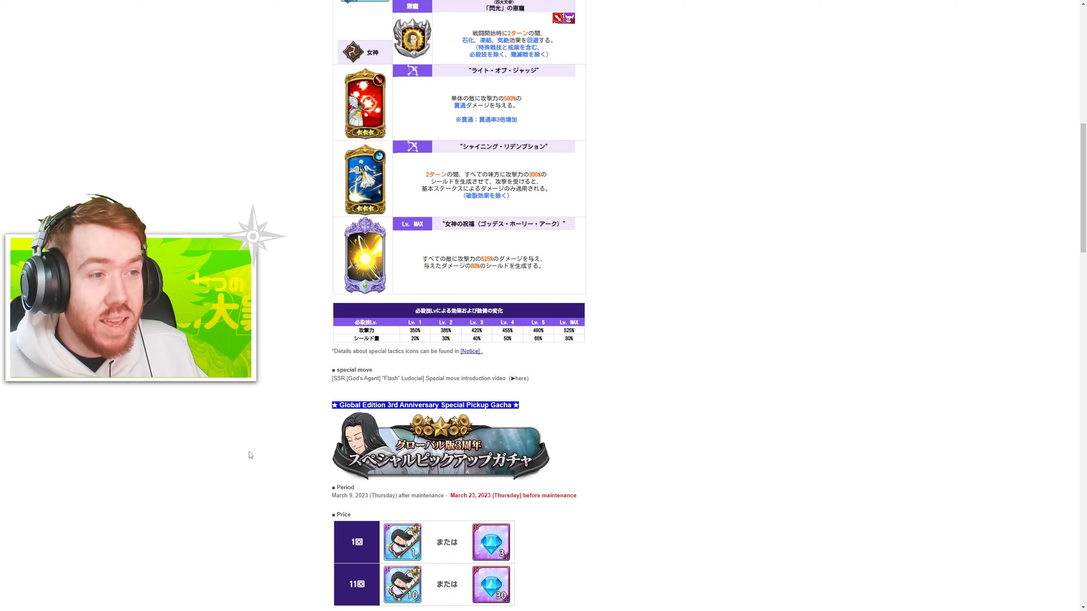
scroll("down", 3)
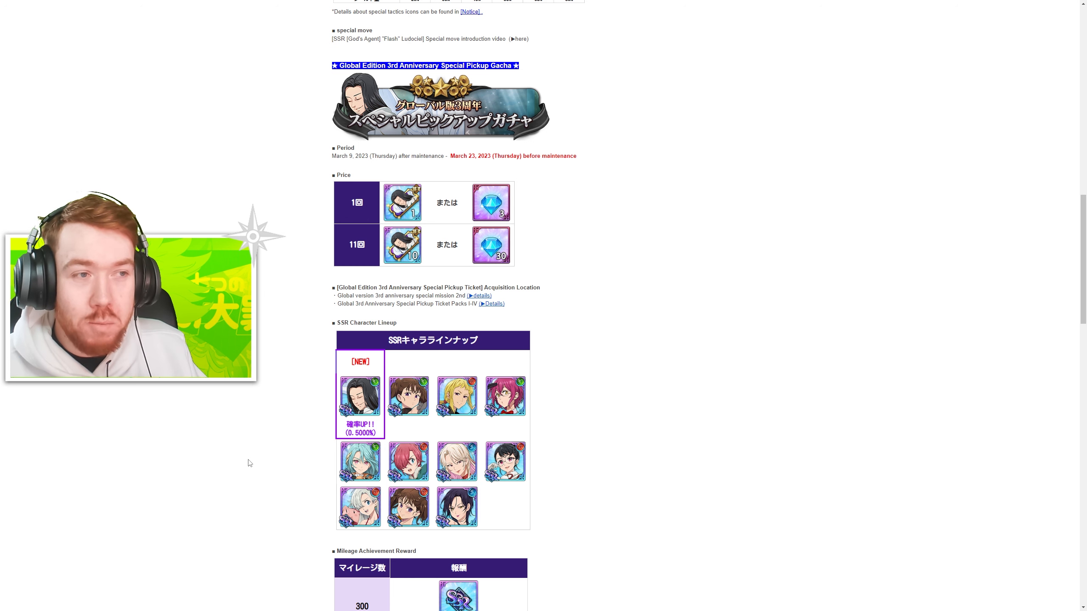
scroll("down", 3)
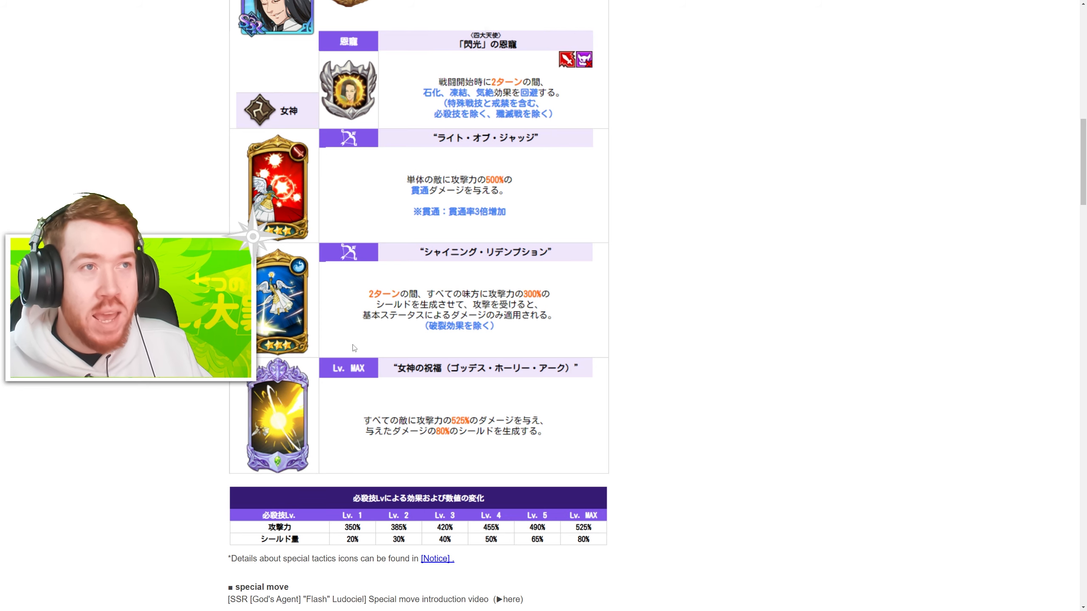
scroll("down", 3)
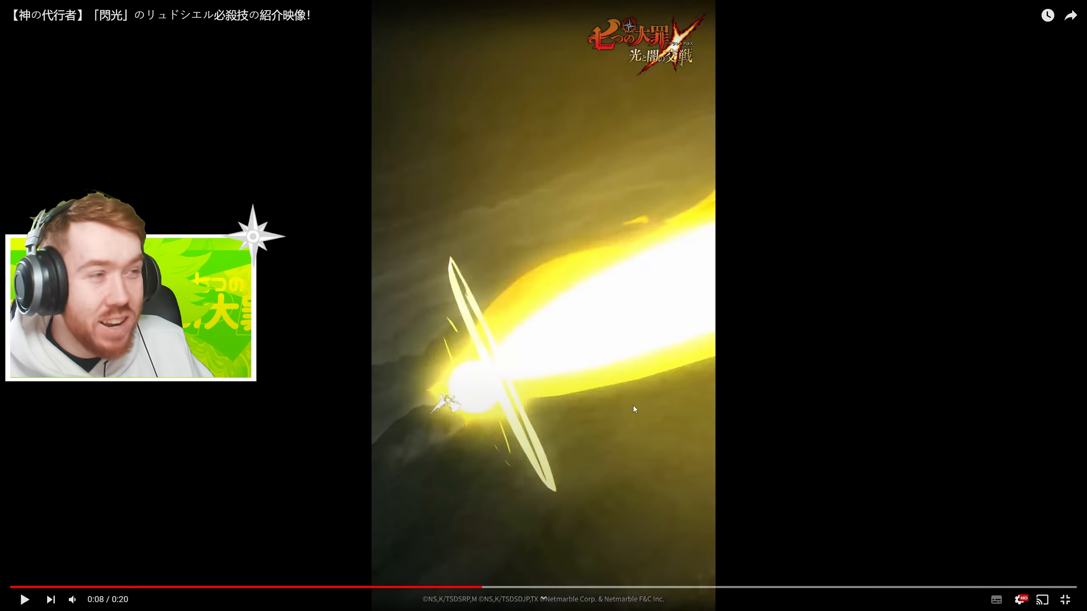
- Resume and keep playing the Flash Ludociel special move video on YouTube
left_click(543, 306)
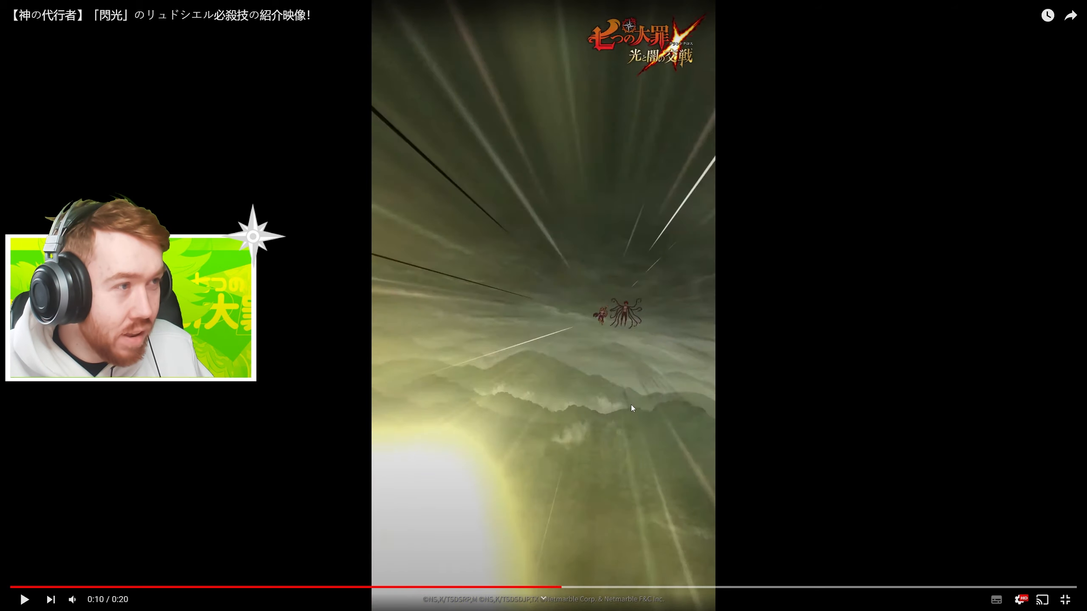
left_click(25, 599)
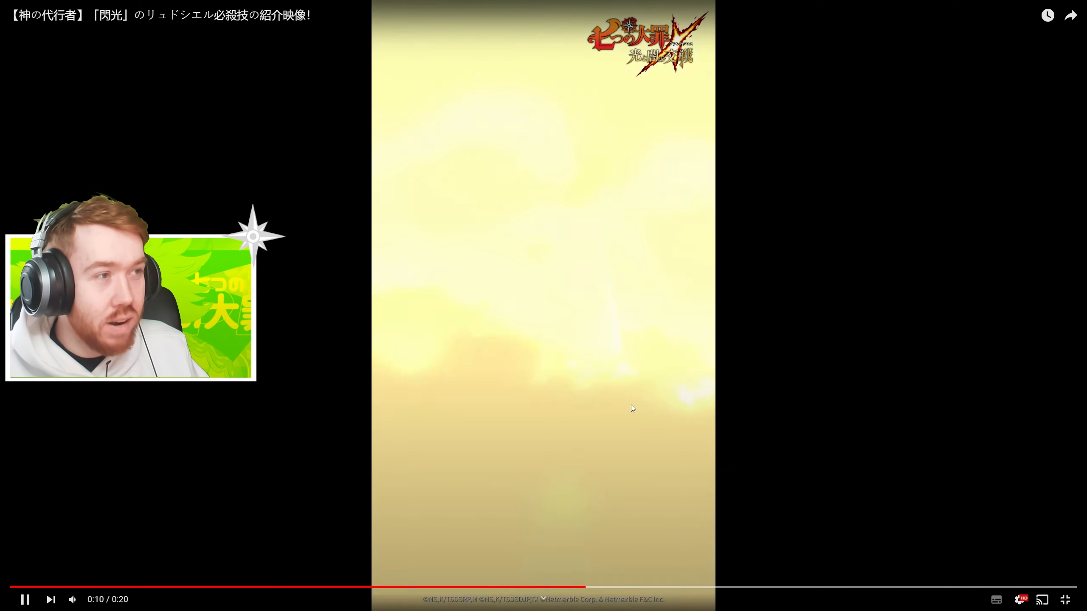
mouse_move(72, 422)
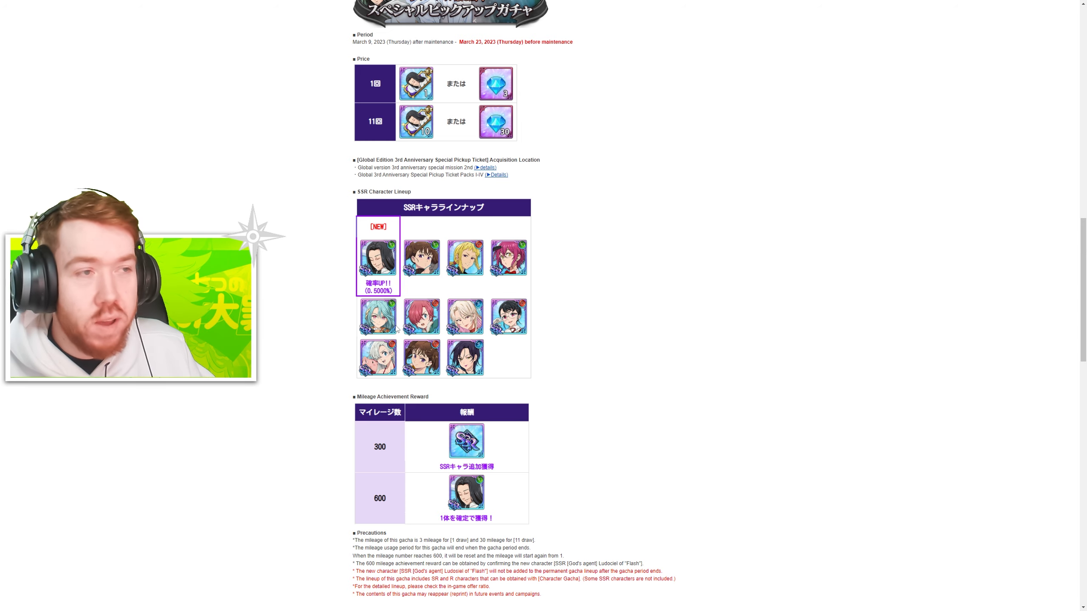
- Scroll past the pickup gacha mileage rewards to the 2nd step-up gacha's UR Lv.90 lineup
scroll("down", 3)
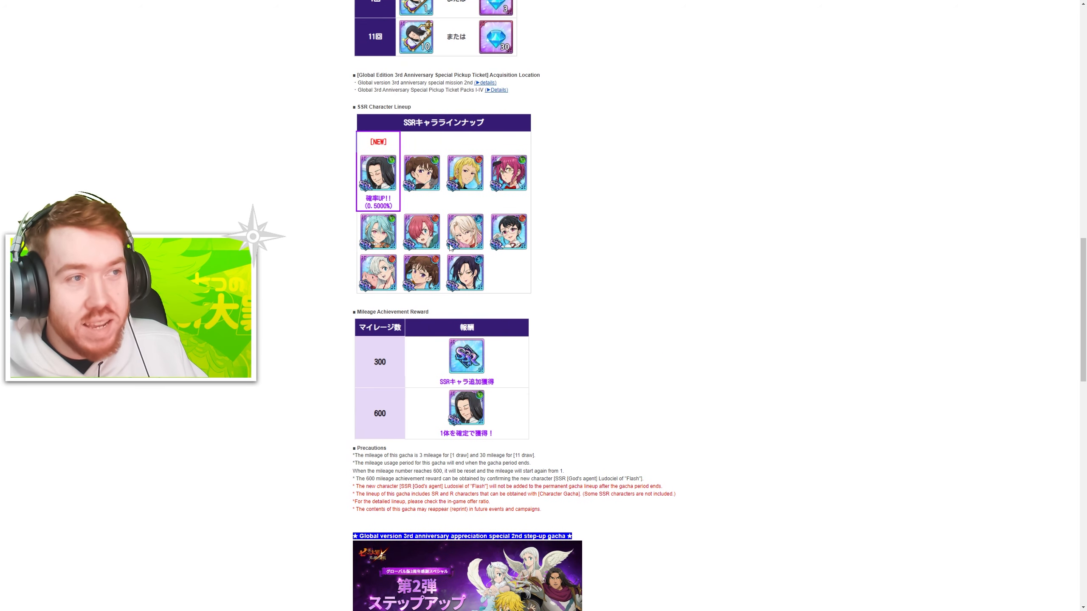
scroll("down", 3)
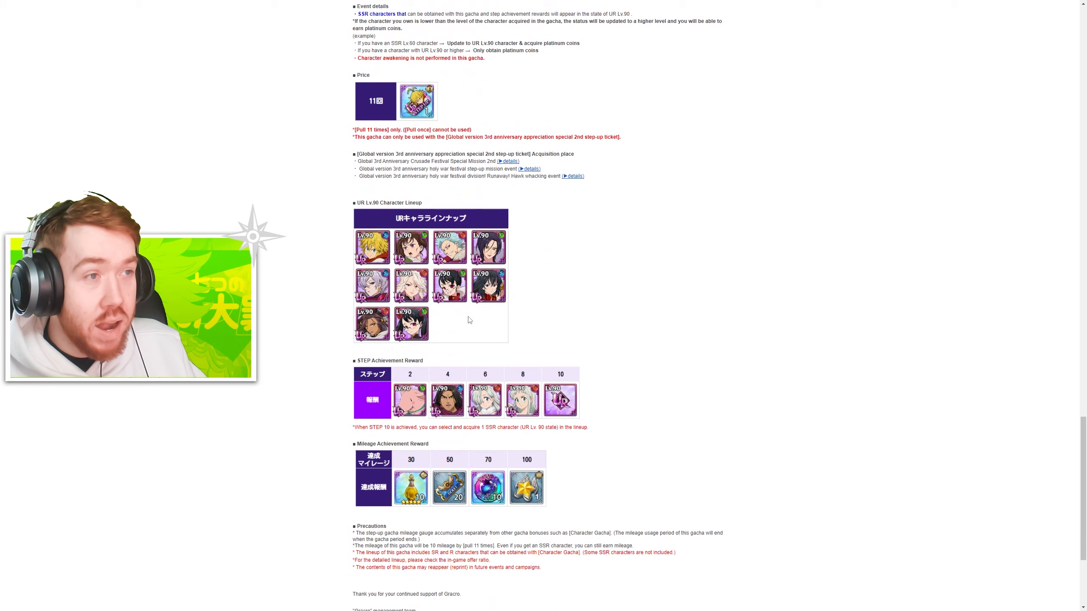
scroll("down", 3)
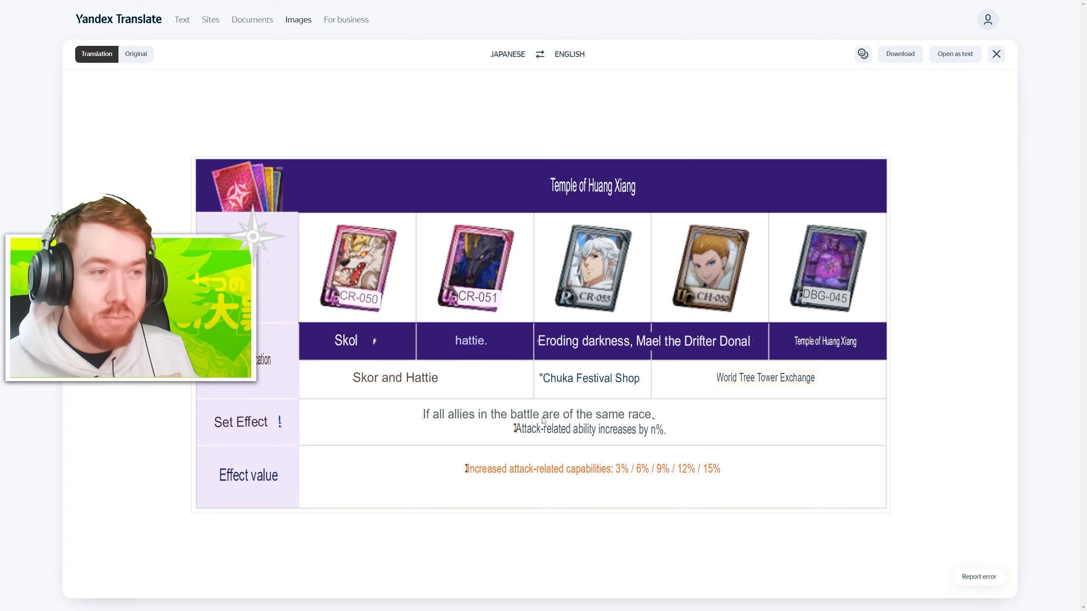
- Switch to the Yandex Translate tab showing the translated Temple of Huang Xiang artifact table
left_click(995, 54)
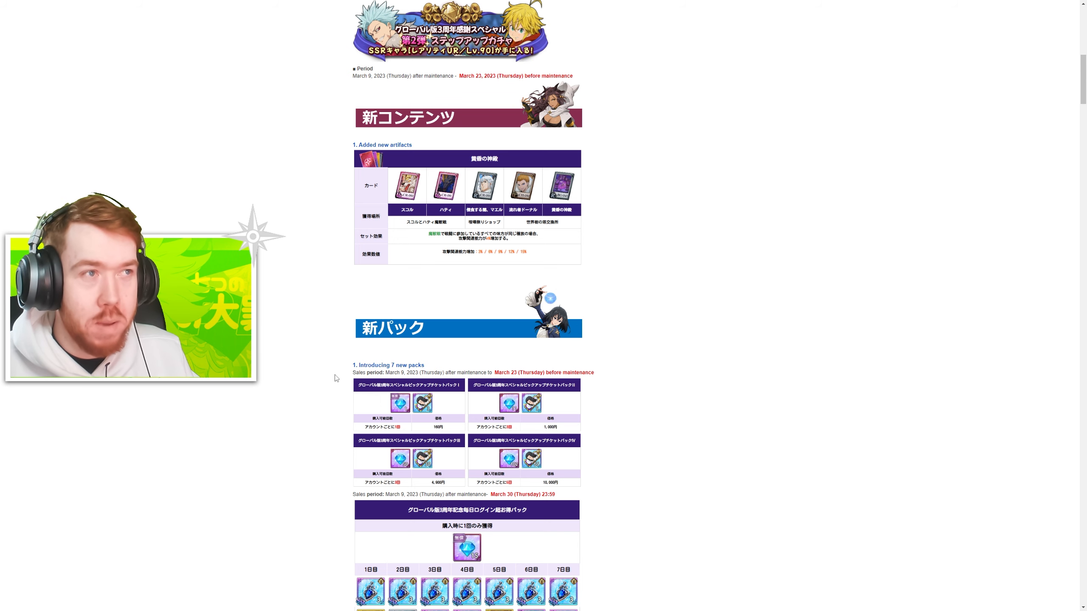
- Scroll through the new artifacts, seven new packs and system improvements sections
scroll("down", 3)
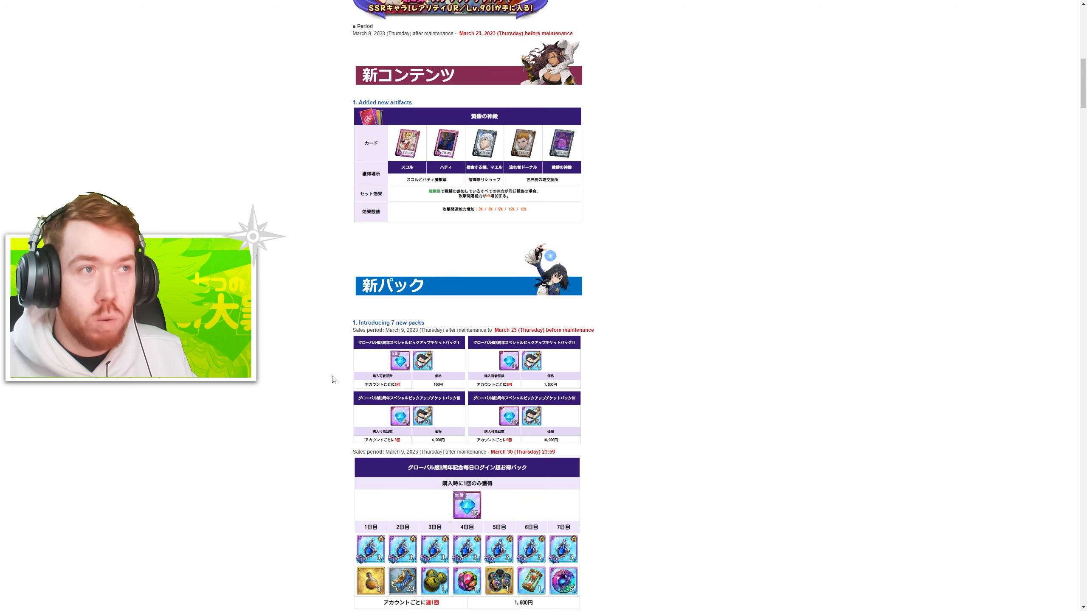
mouse_move(335, 372)
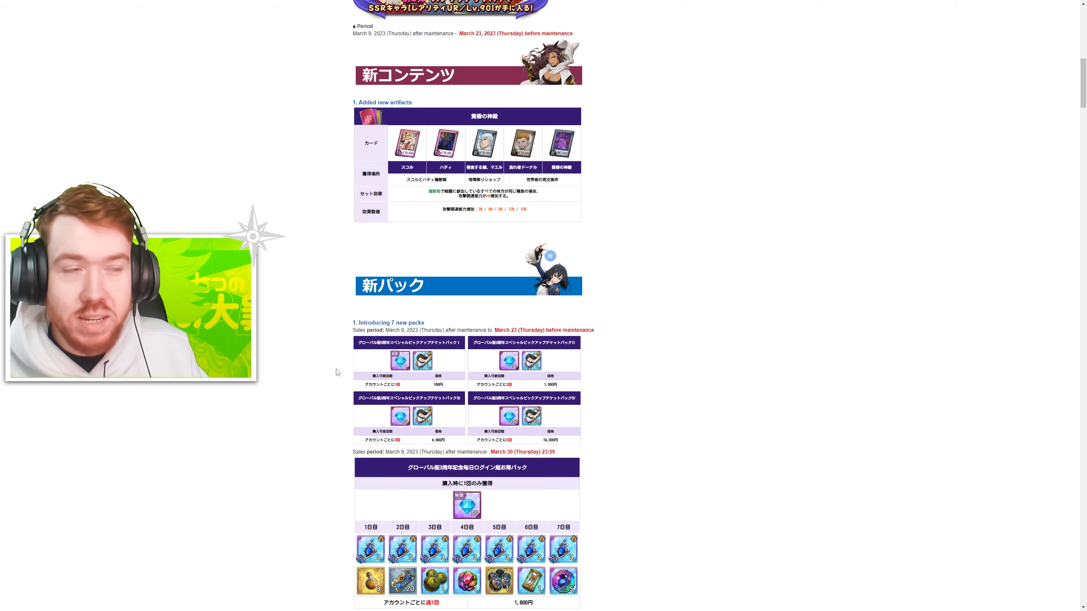
scroll("down", 3)
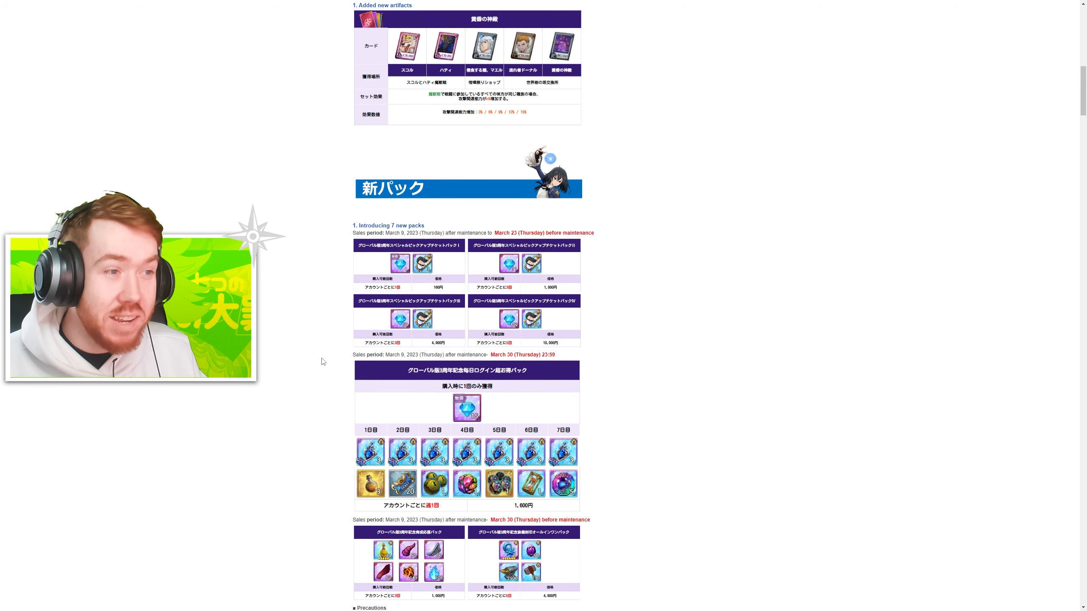
scroll("down", 3)
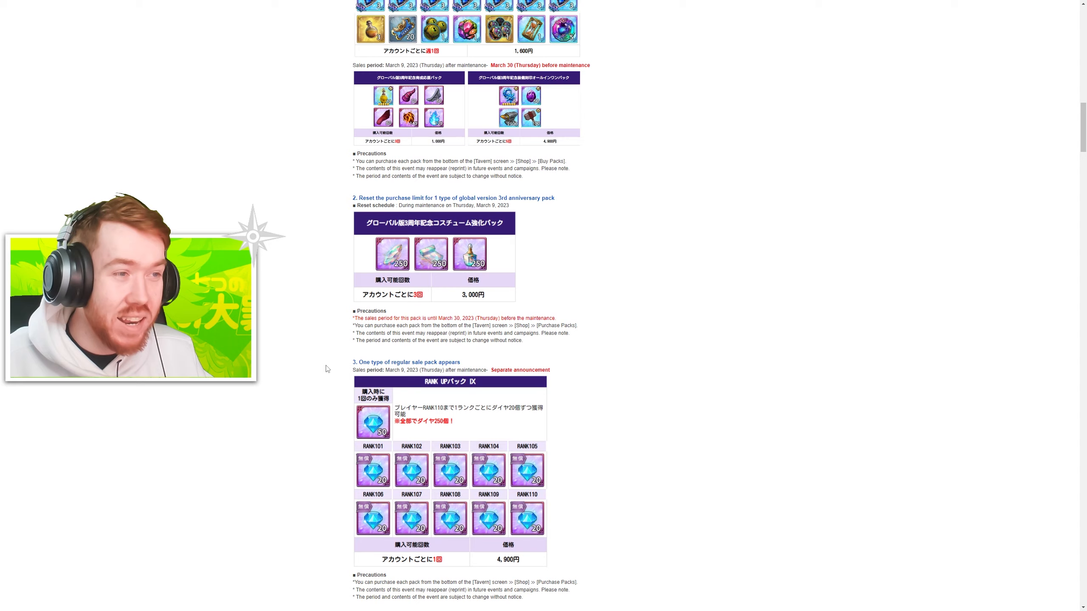
scroll("down", 3)
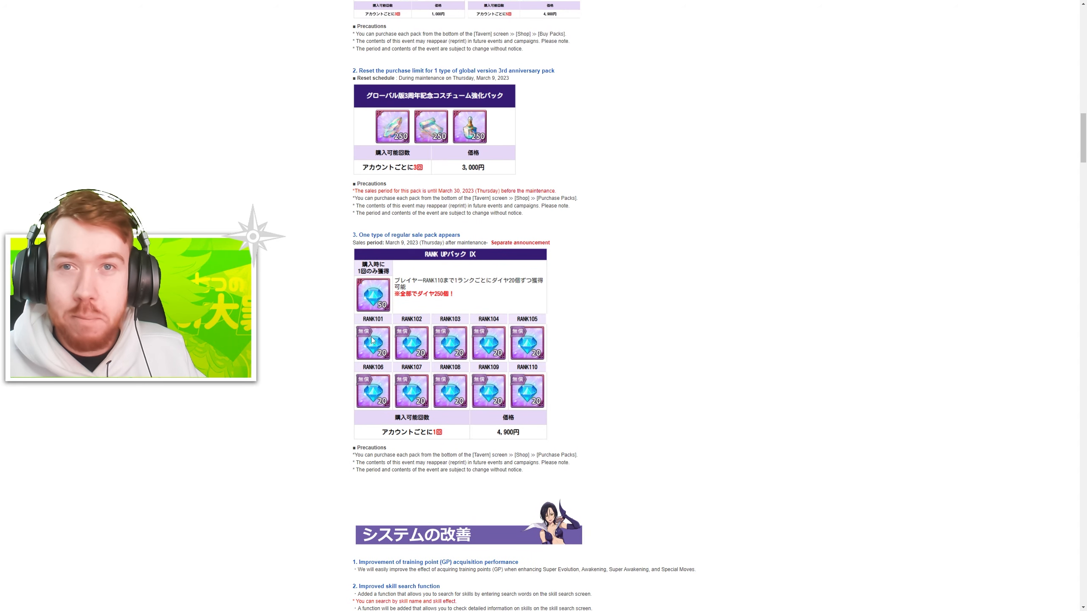
scroll("down", 3)
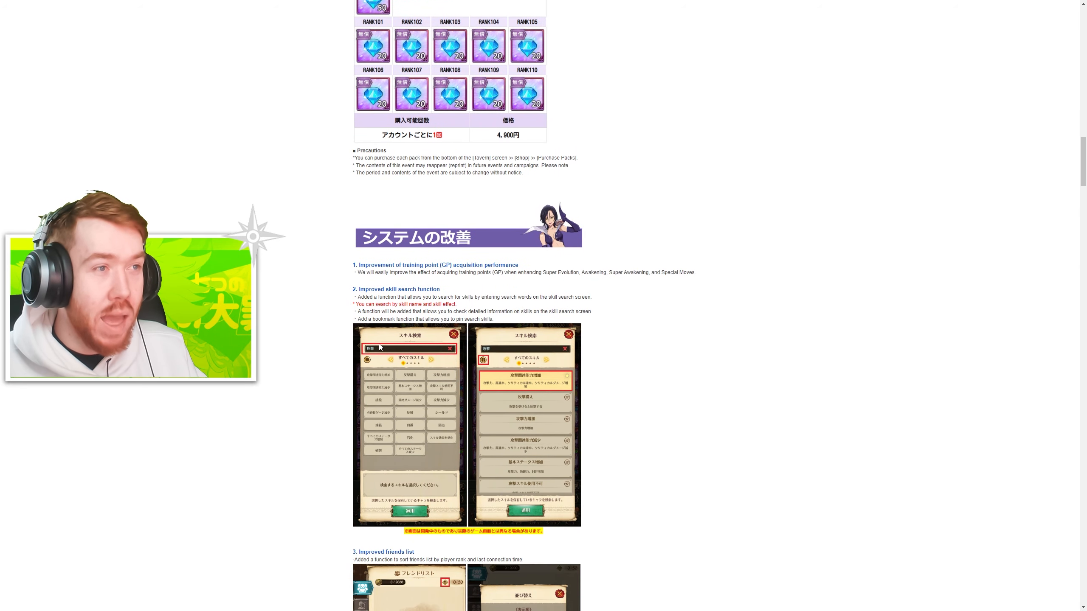
scroll("down", 3)
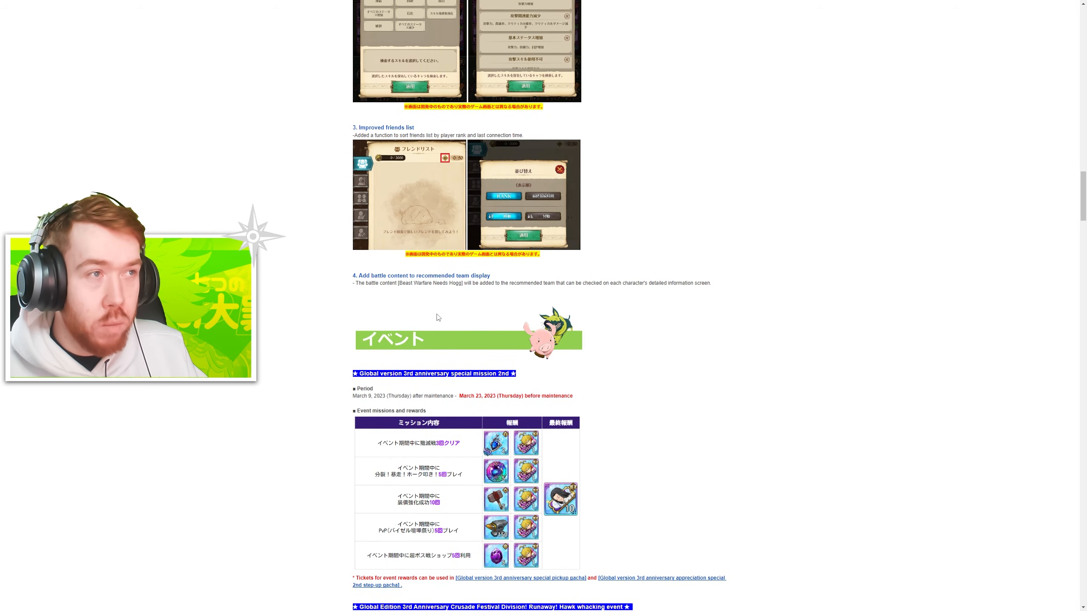
scroll("down", 3)
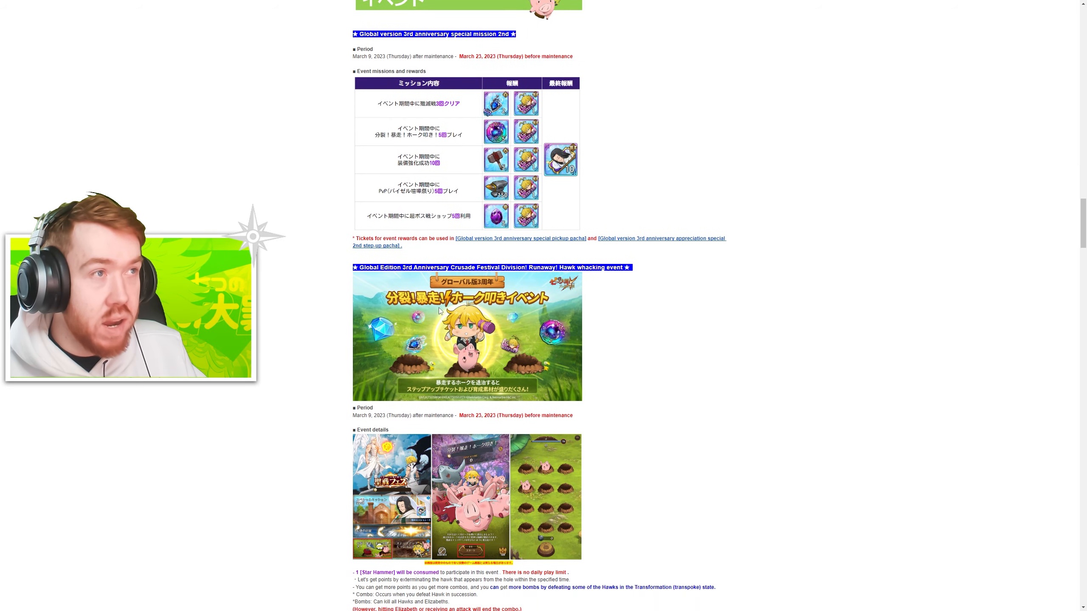
- Scroll through the events and Super Boss Season Shop rewards to the closing message
scroll("down", 3)
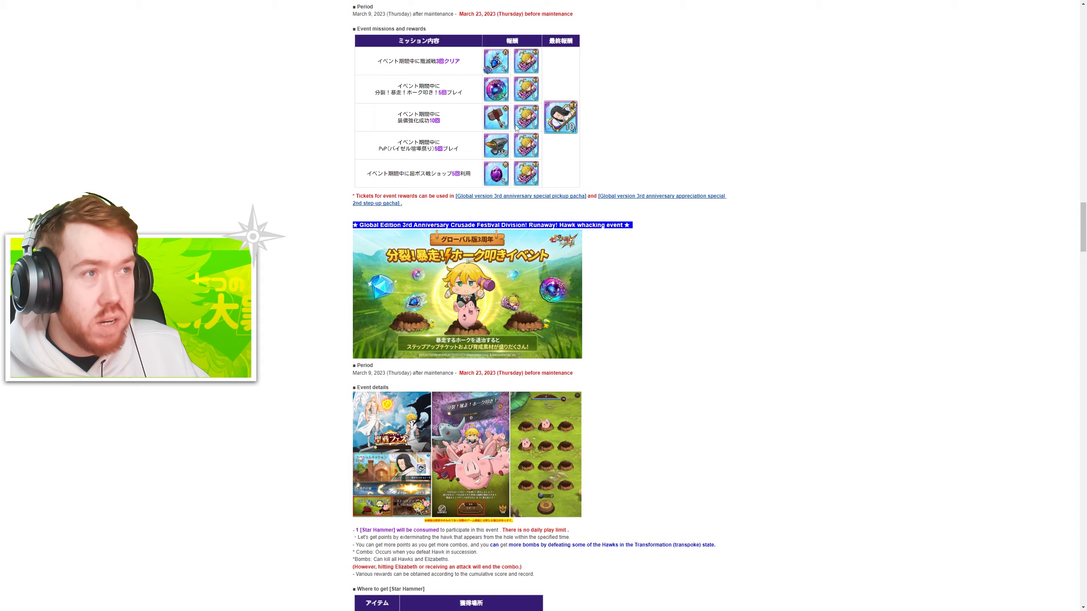
scroll("up", 3)
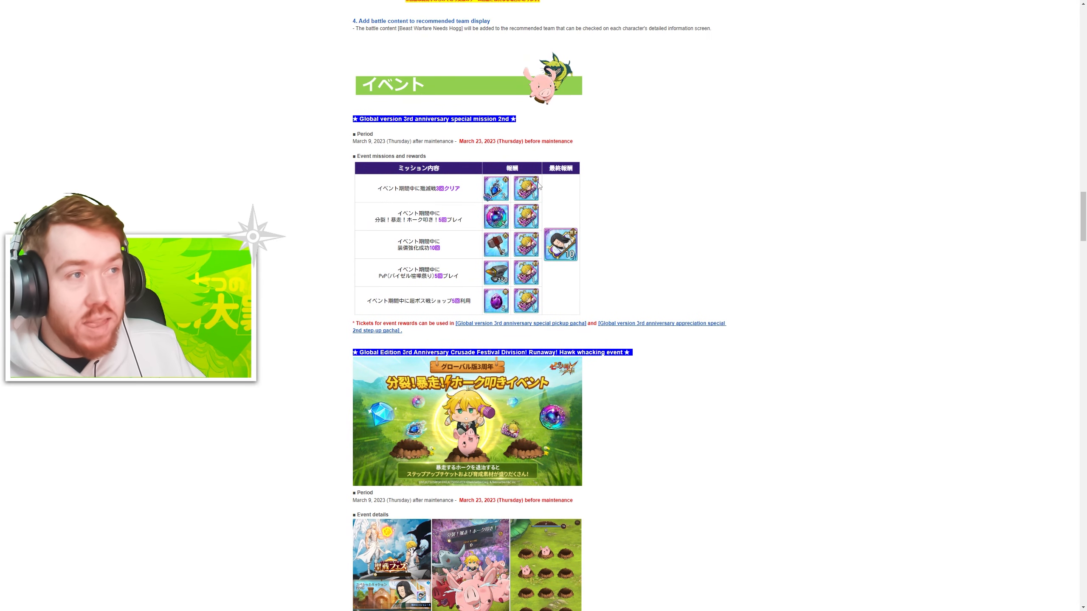
scroll("down", 3)
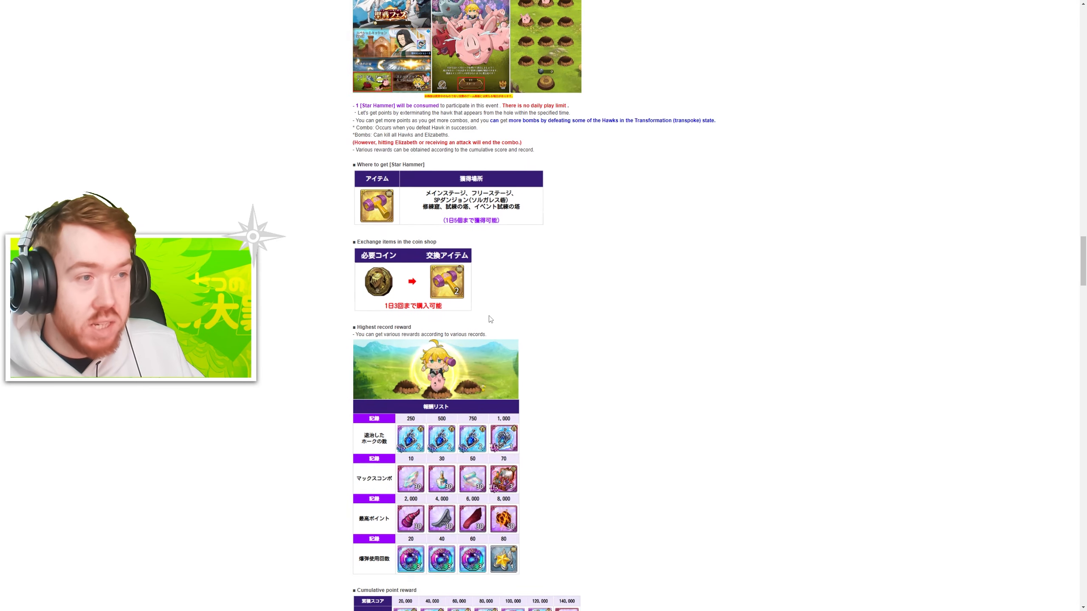
scroll("down", 3)
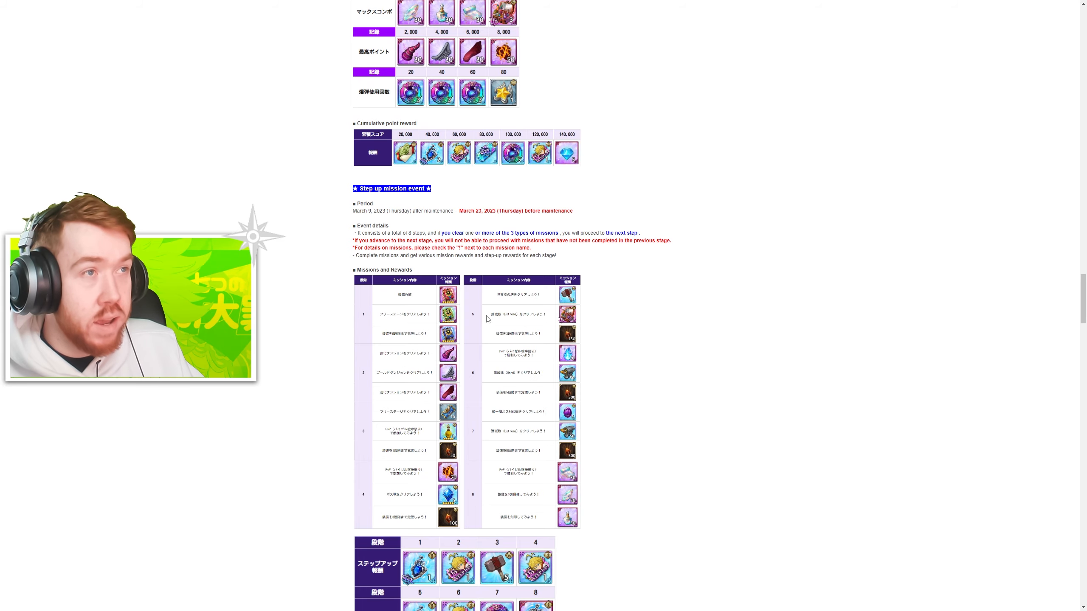
scroll("down", 3)
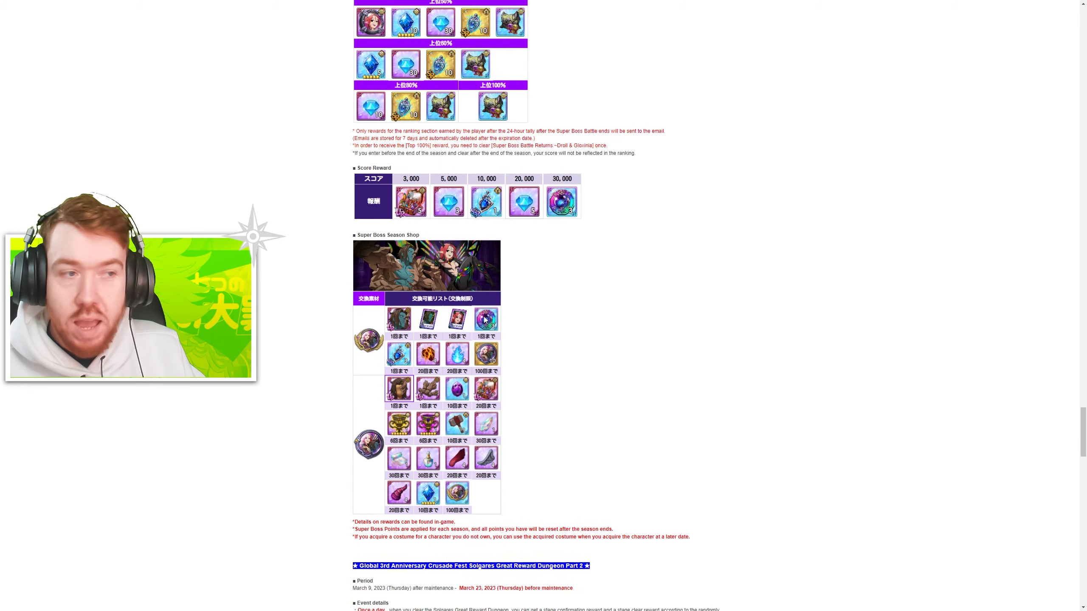
scroll("down", 3)
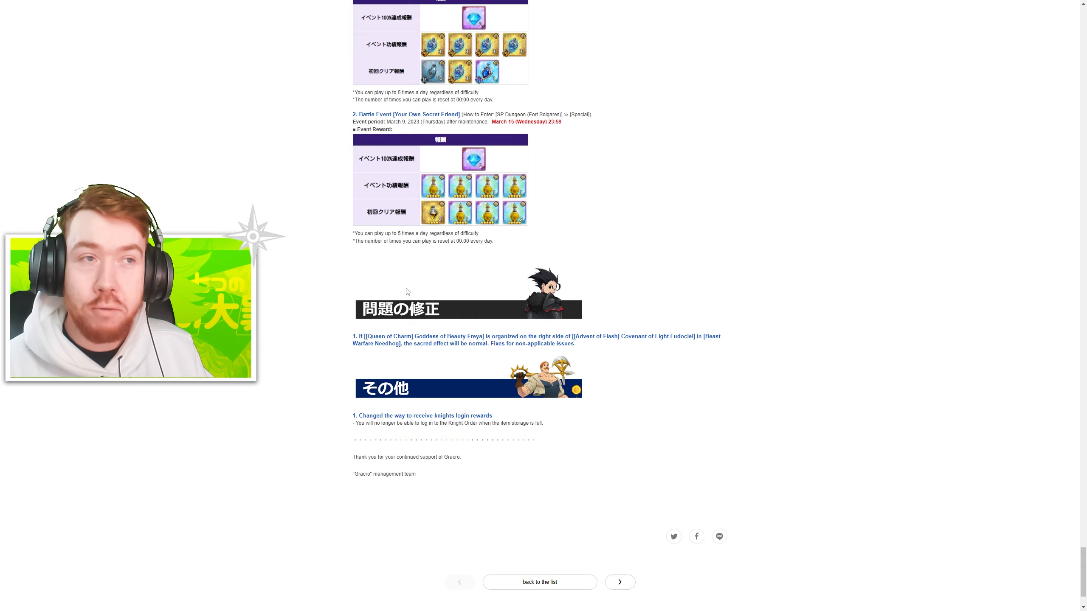
mouse_move(414, 289)
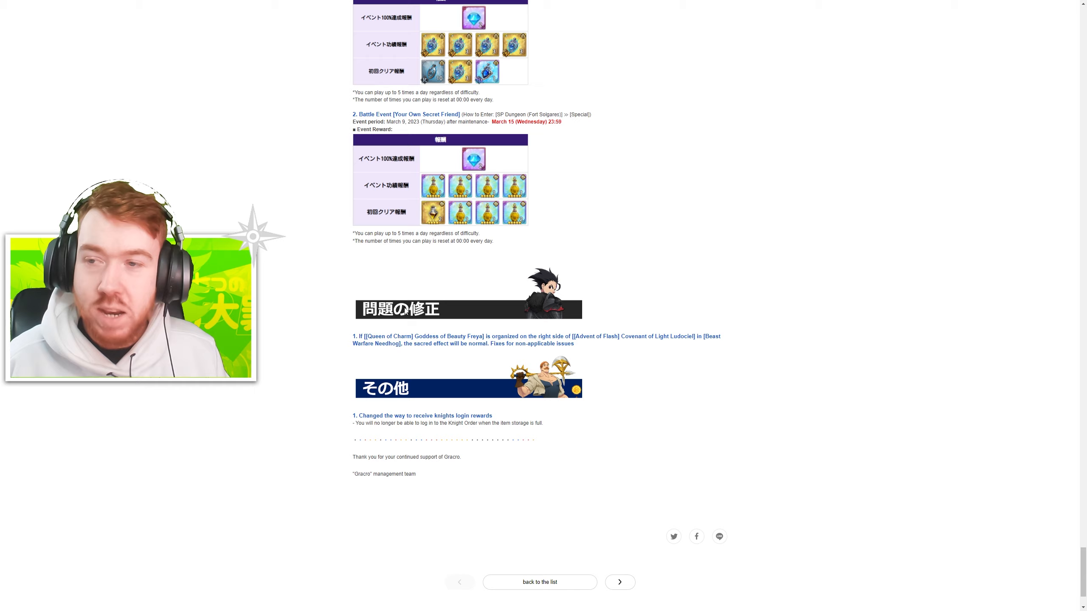
- Scroll at the bottom of the 3/9 maintenance notice before returning to its top
scroll("down", 3)
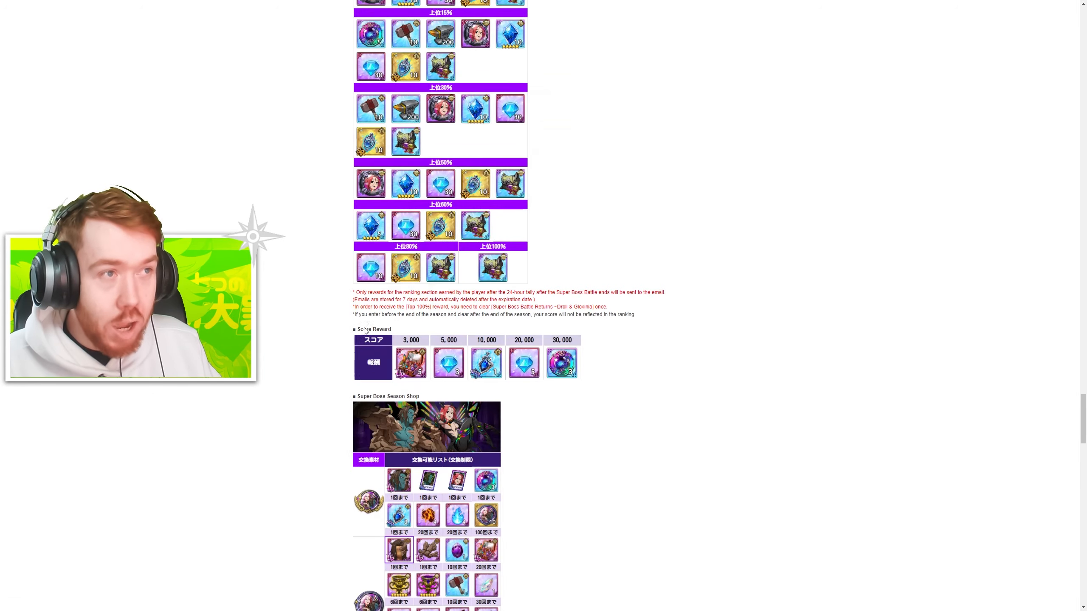
scroll("down", 3)
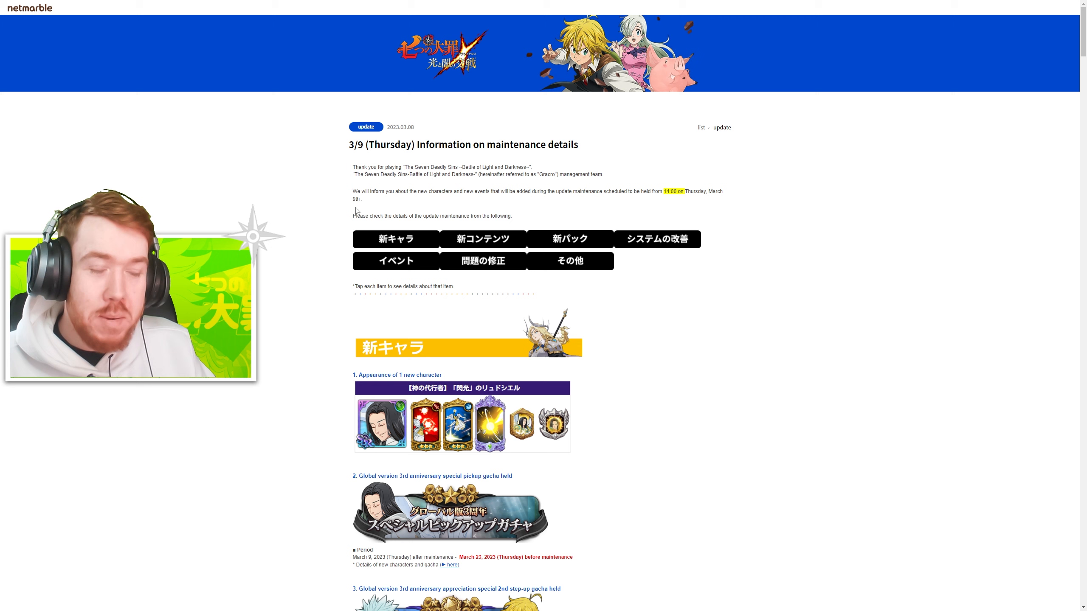
scroll("down", 3)
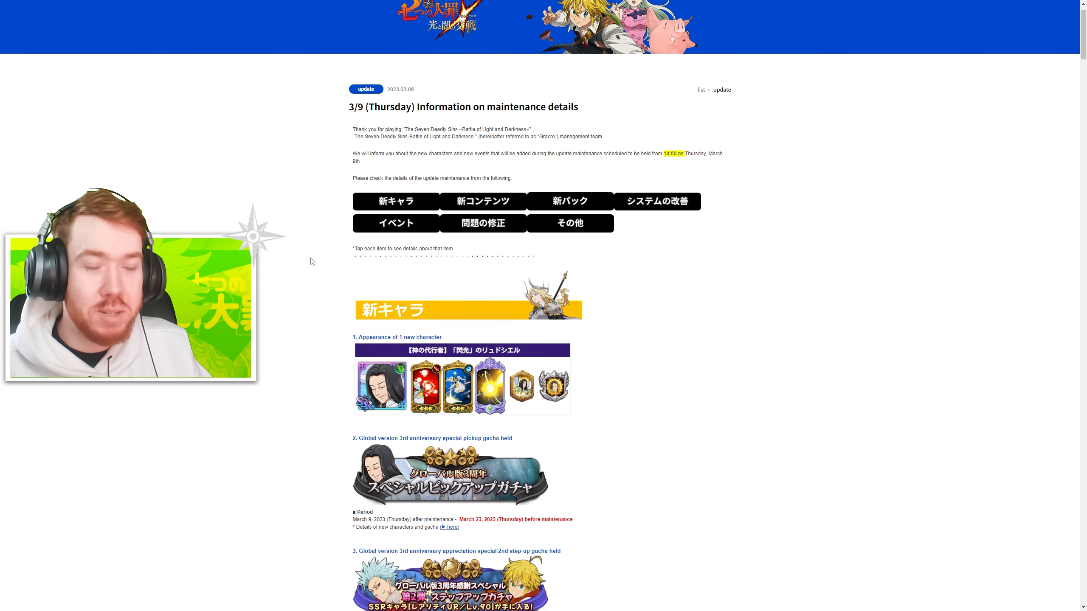